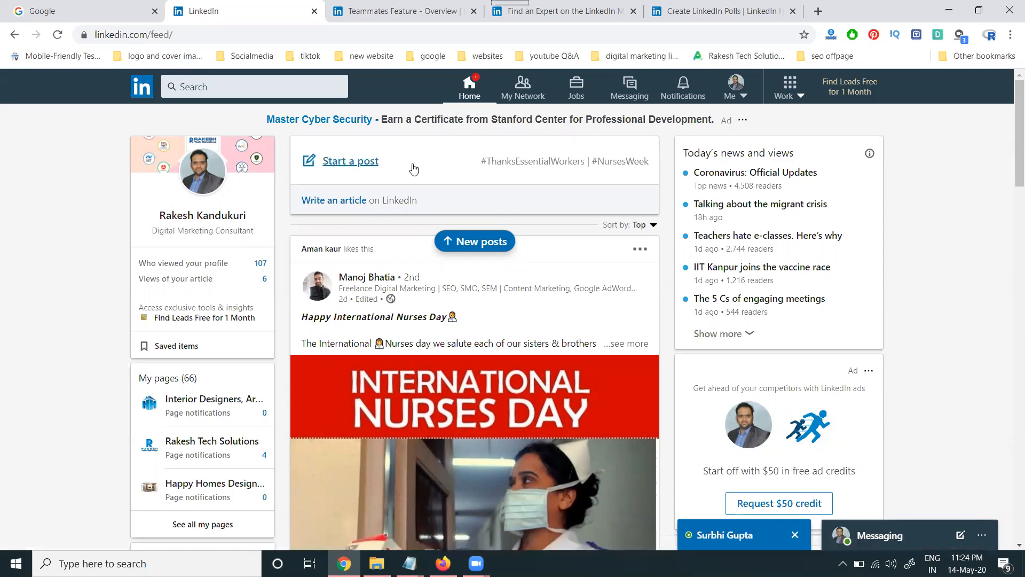
Open a new post composer from the home feed via 'Start a post'.
left_click(350, 160)
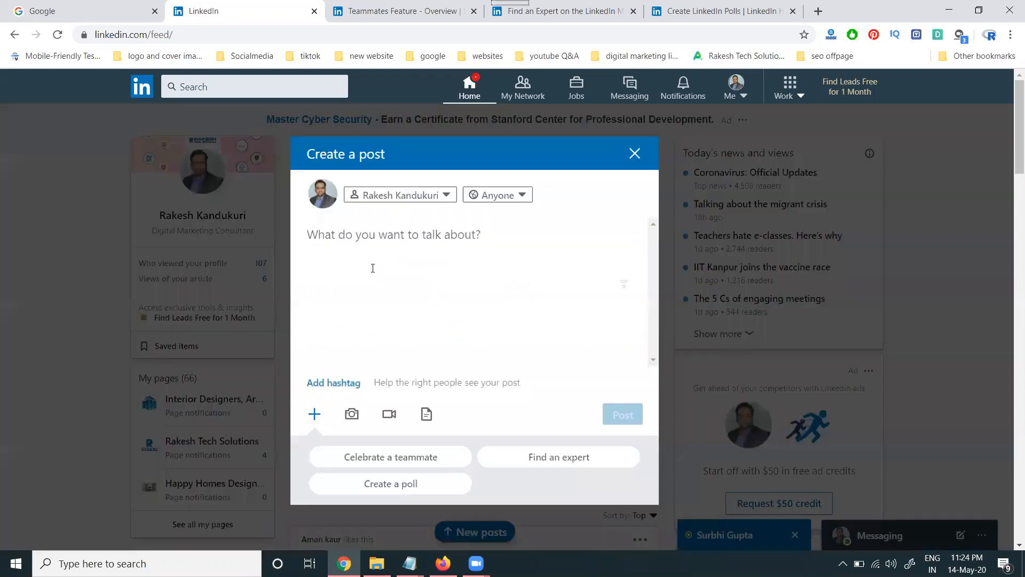
mouse_move(334, 382)
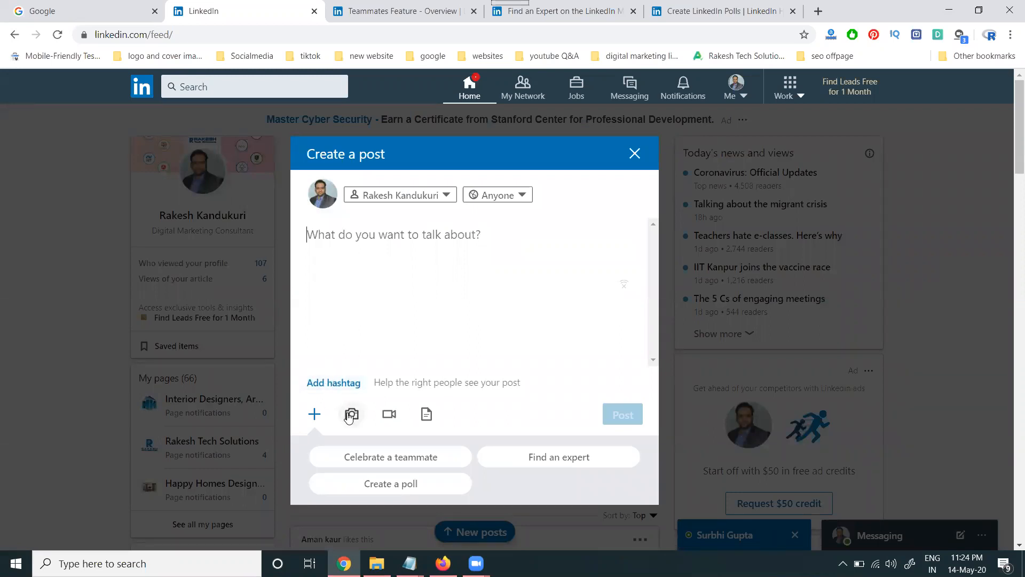
mouse_move(389, 414)
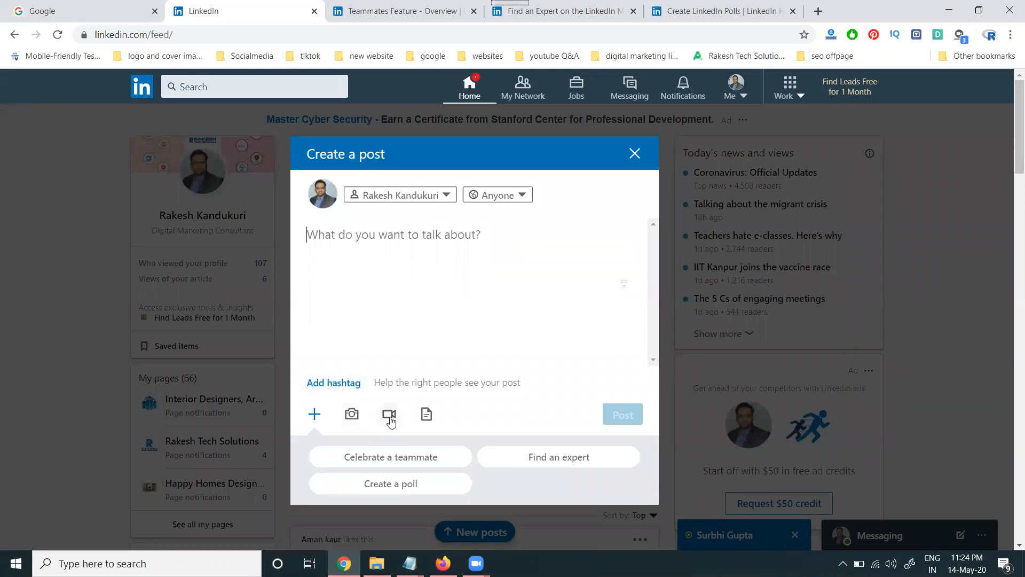
mouse_move(338, 417)
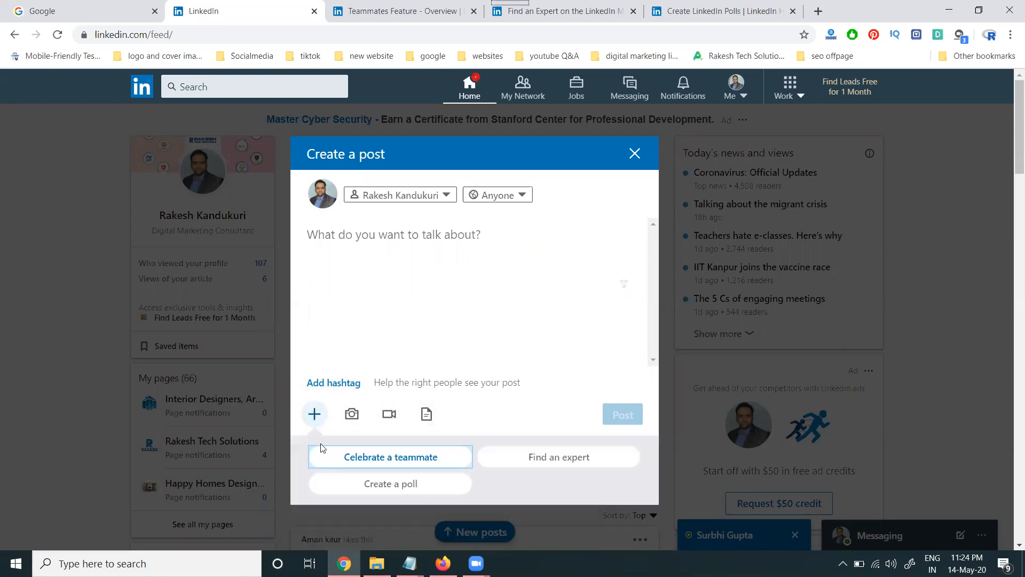
mouse_move(352, 461)
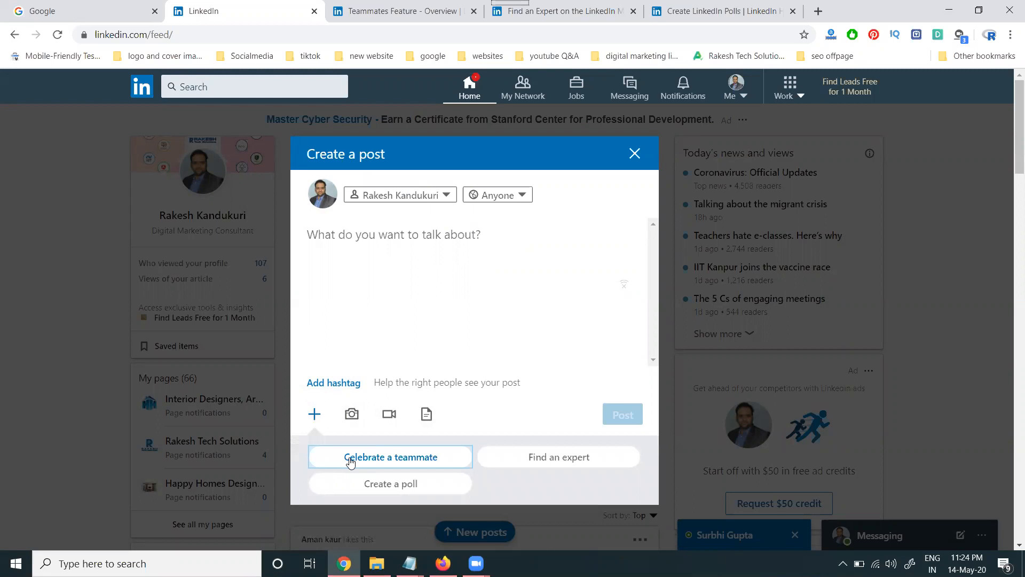
mouse_move(388, 465)
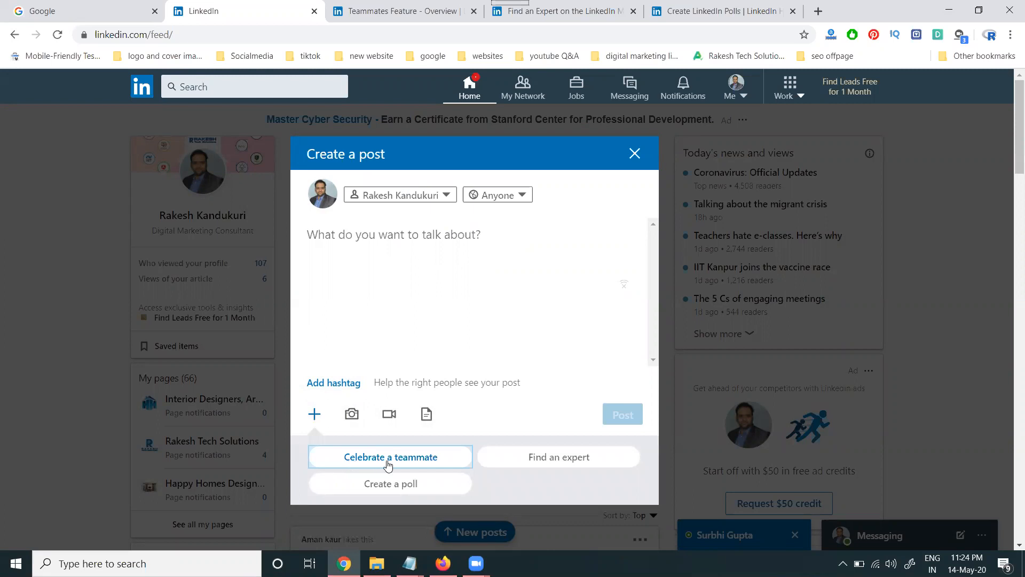
mouse_move(525, 469)
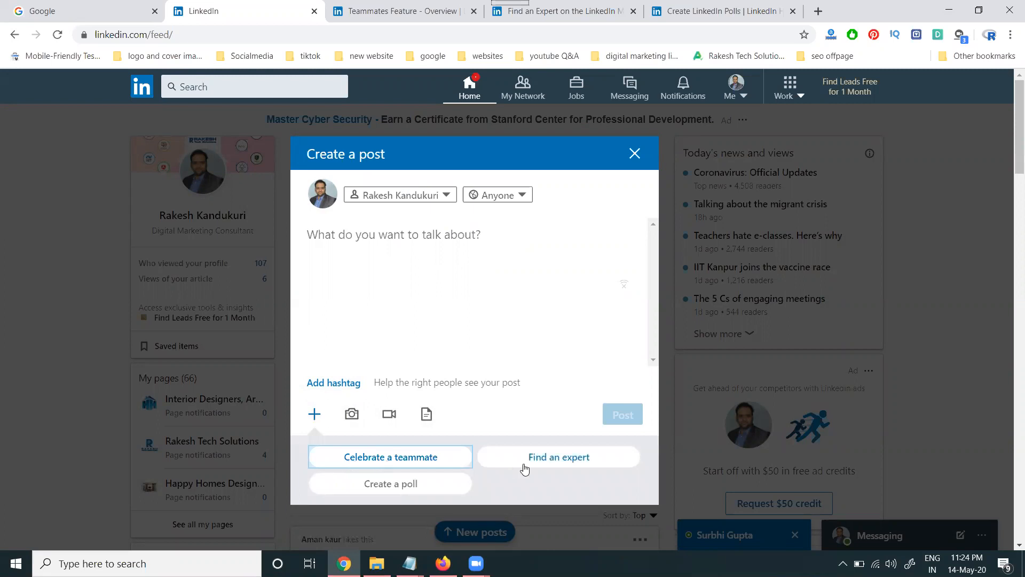
mouse_move(411, 496)
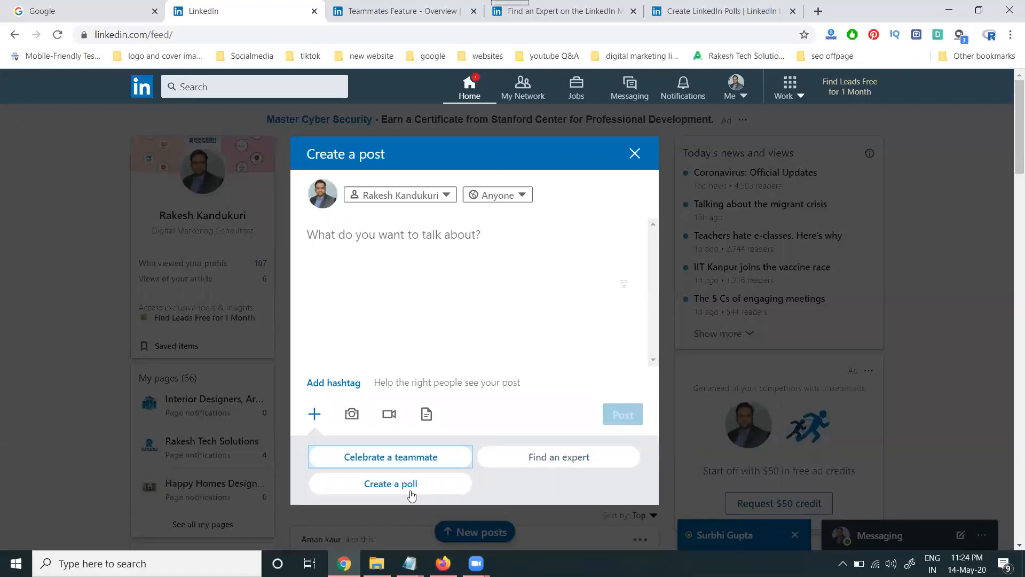
mouse_move(390, 456)
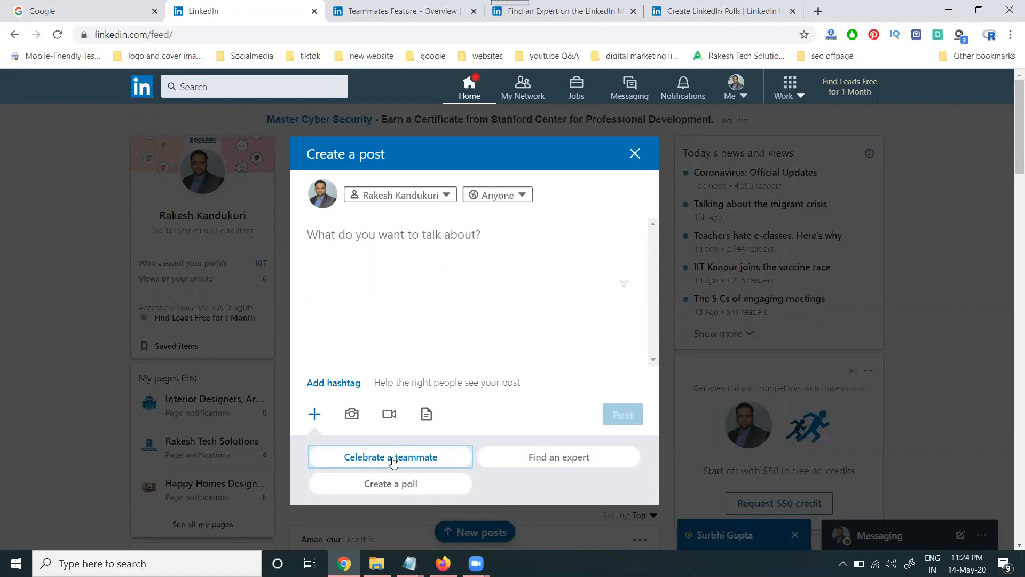
Open Celebrate a teammate, preview the Welcome a teammate form, then return to the options.
left_click(390, 457)
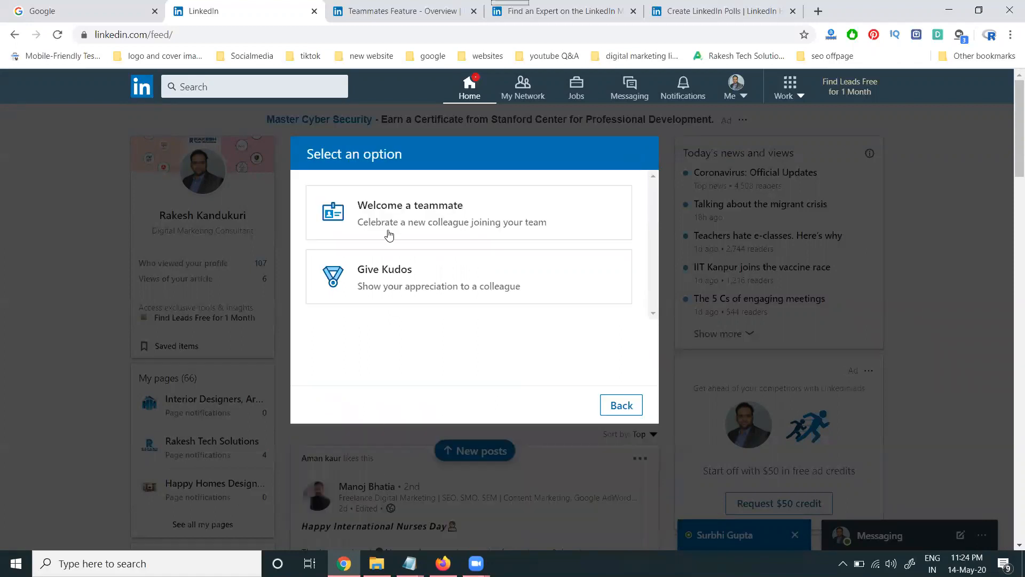
mouse_move(387, 221)
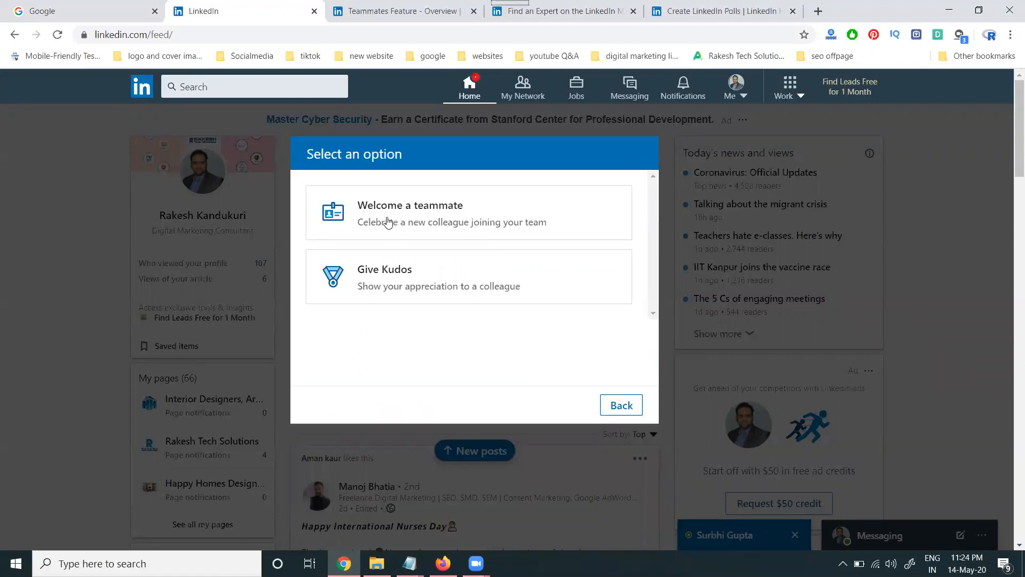
left_click(410, 212)
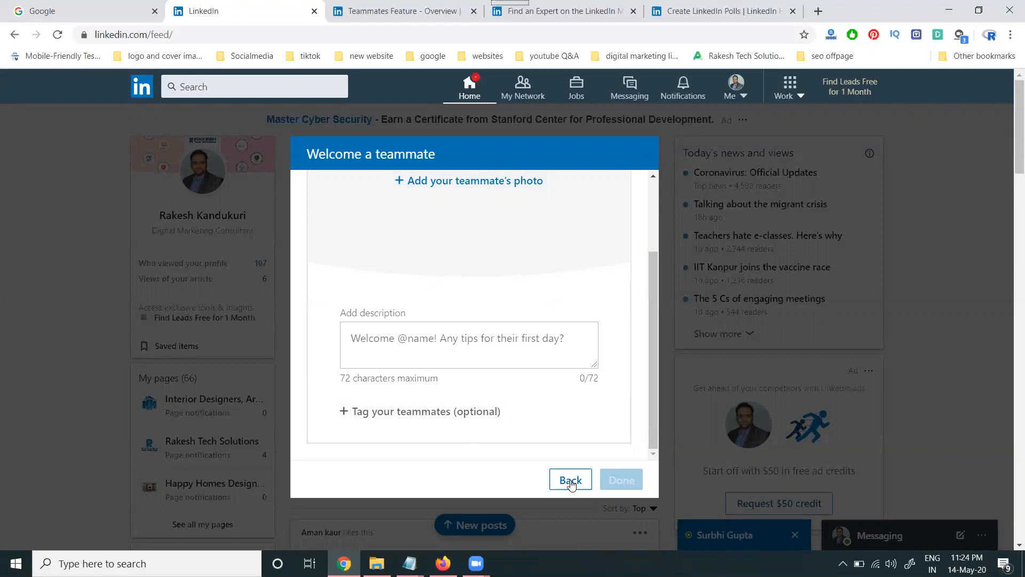
left_click(570, 479)
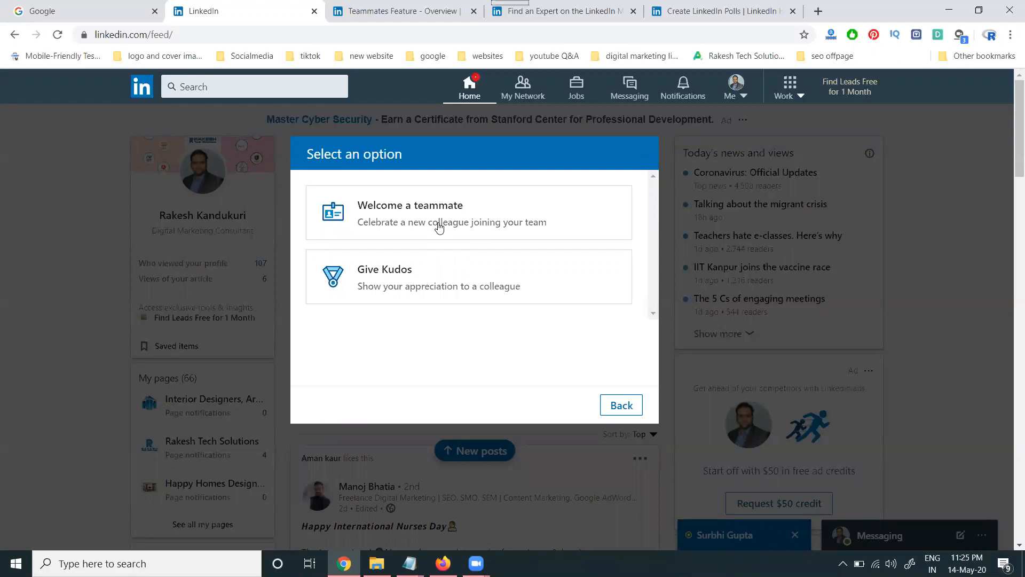
mouse_move(415, 294)
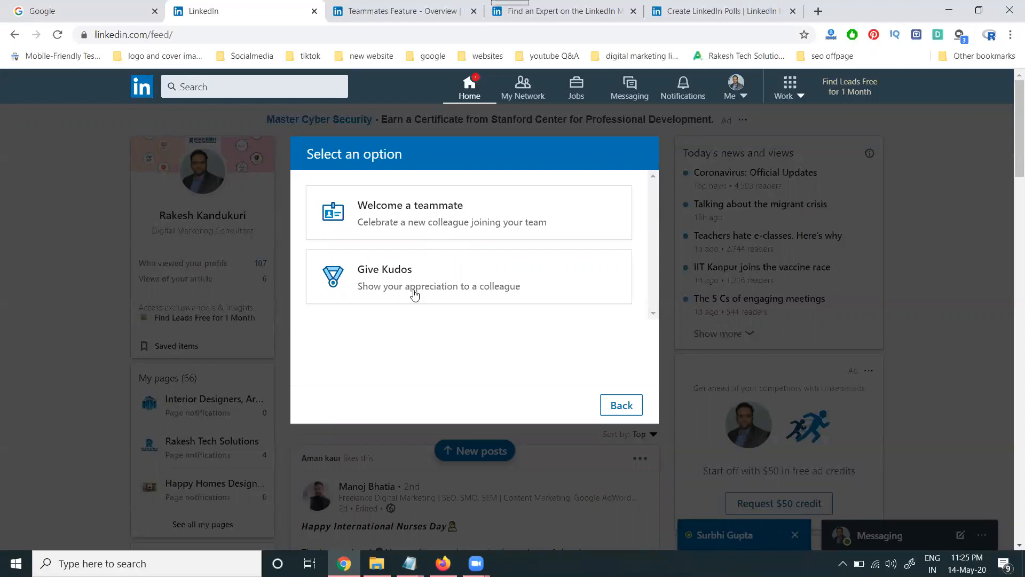
mouse_move(444, 289)
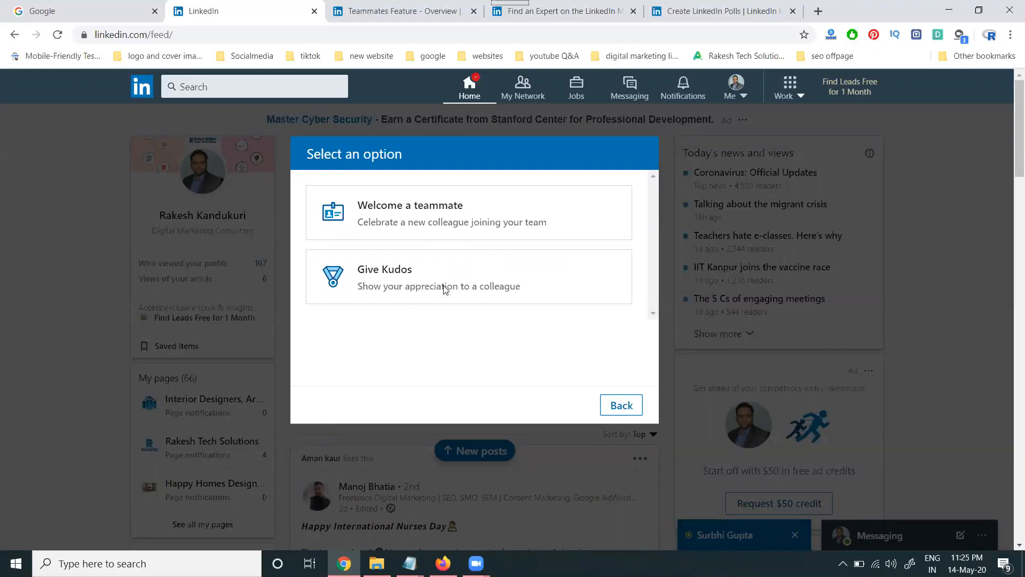
Start Give Kudos, select colleague 'rakesh' as recipient, and continue to award selection.
left_click(468, 277)
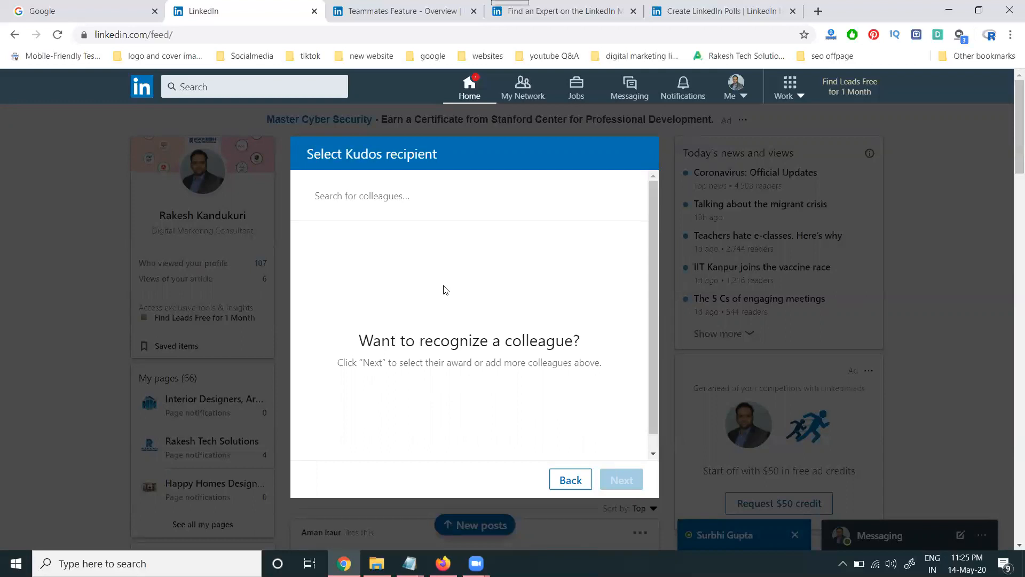
mouse_move(410, 221)
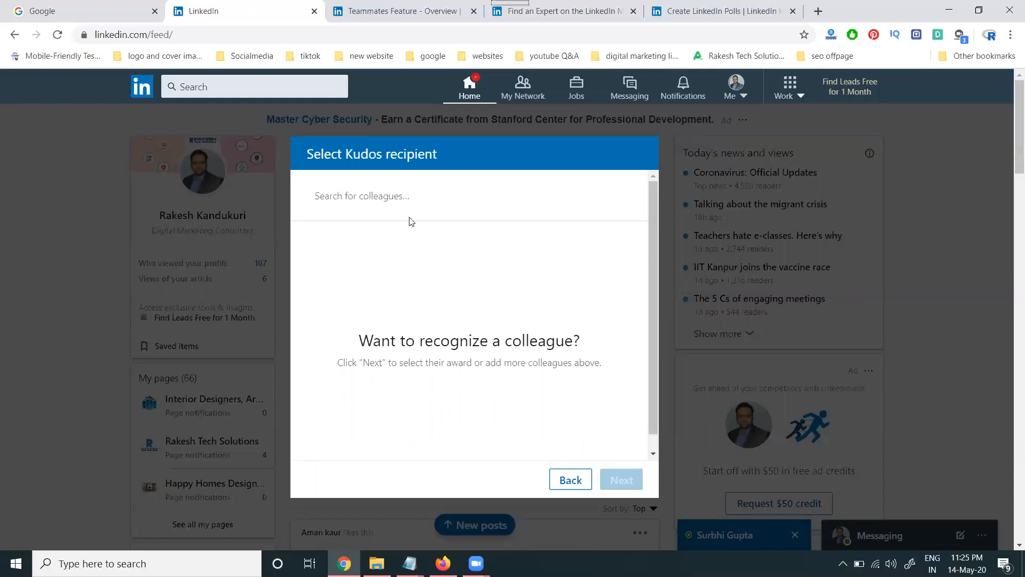
left_click(392, 196)
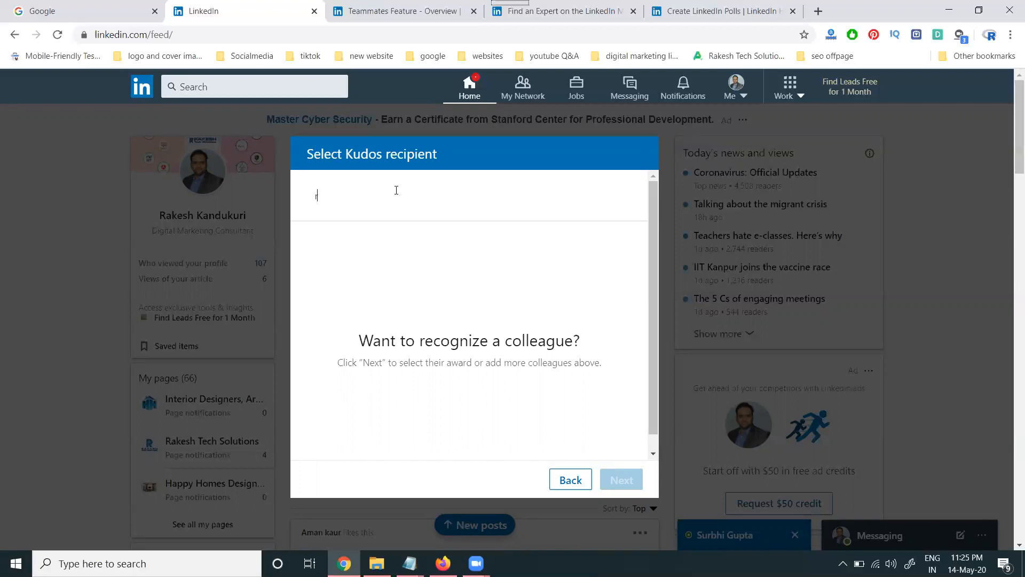
type("rakesh Ayla")
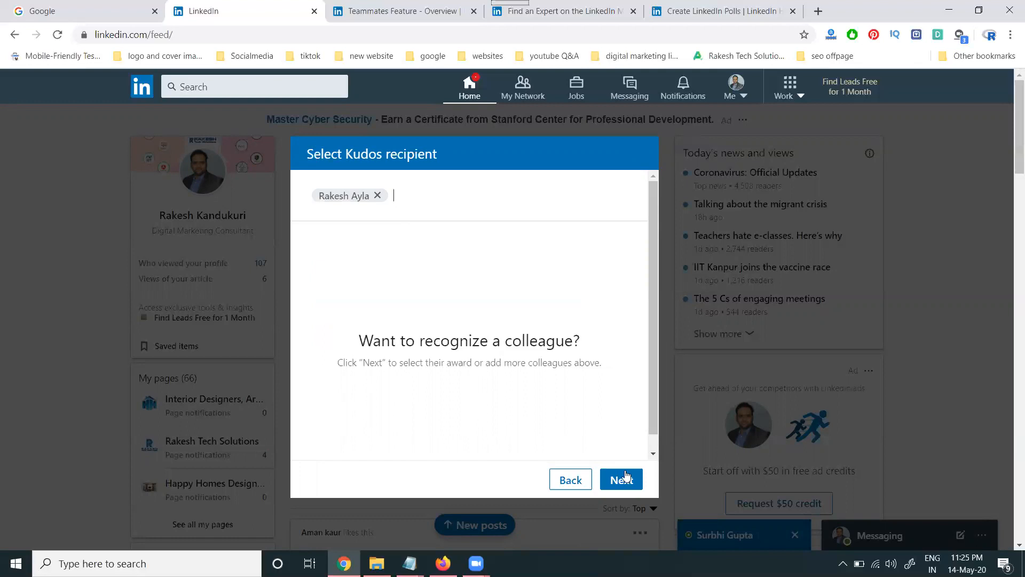
left_click(620, 480)
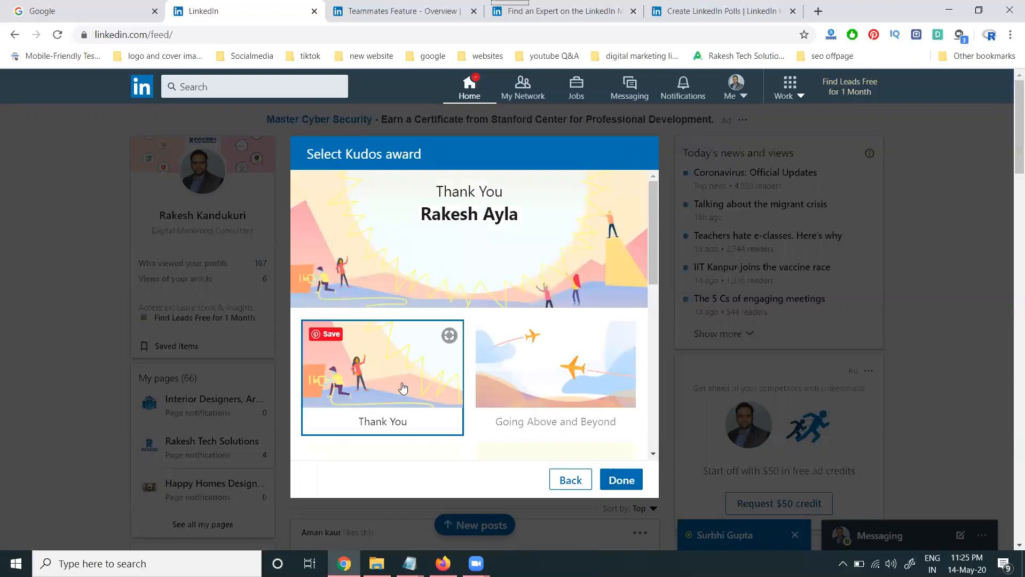
Browse all kudos award designs, then back out to the Create a post composer.
scroll("down", 3)
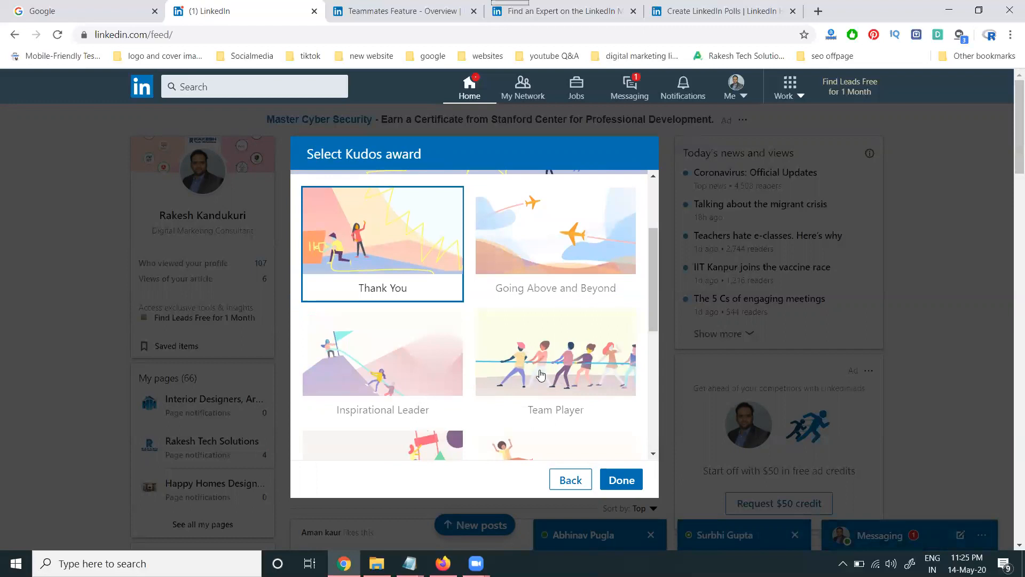
scroll("down", 3)
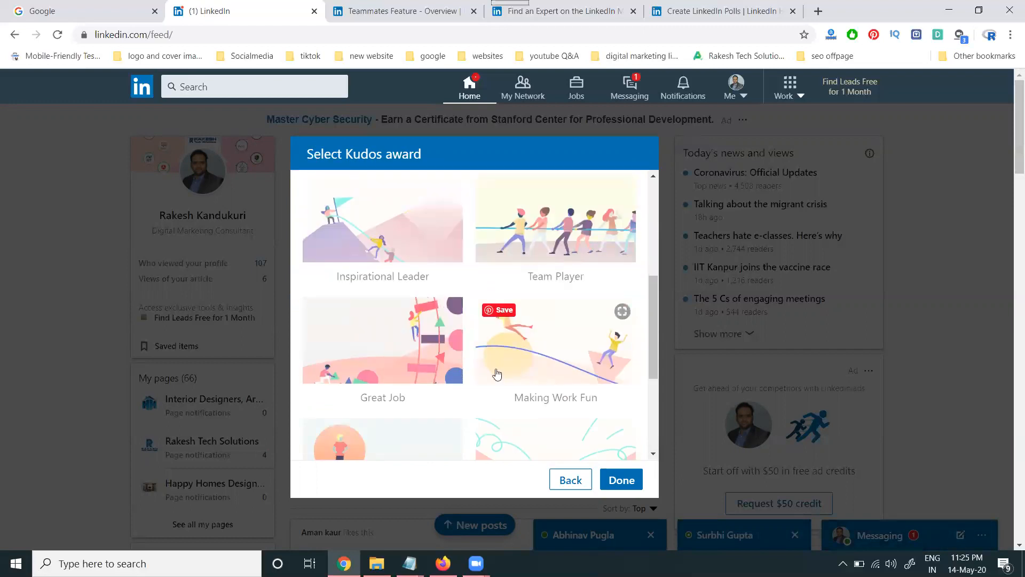
scroll("down", 3)
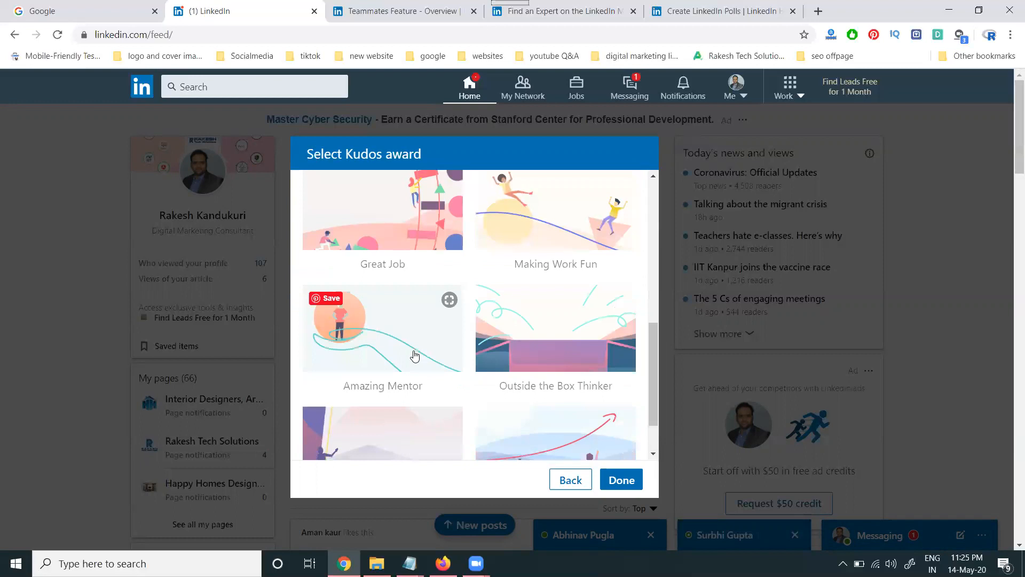
scroll("down", 3)
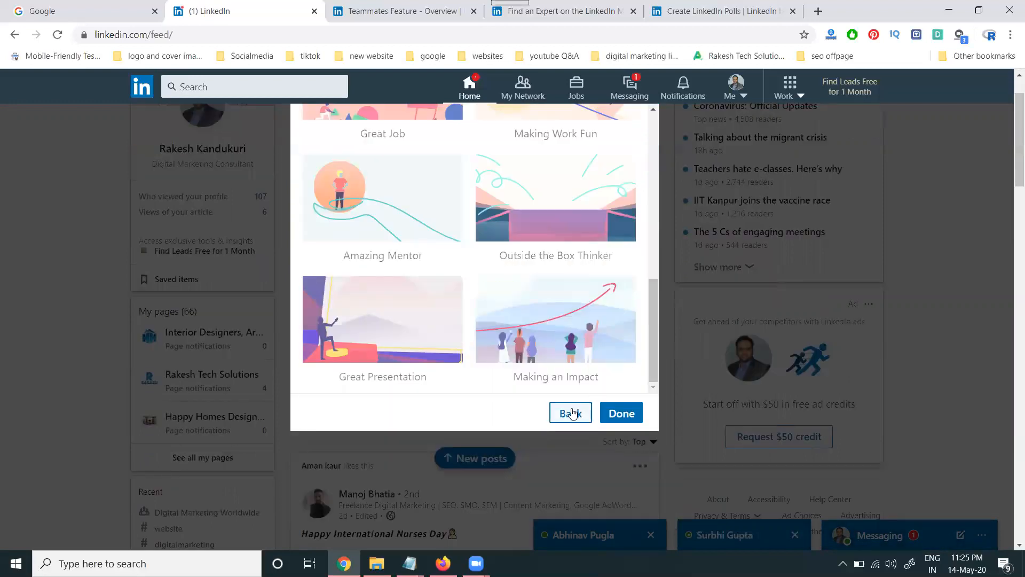
left_click(570, 412)
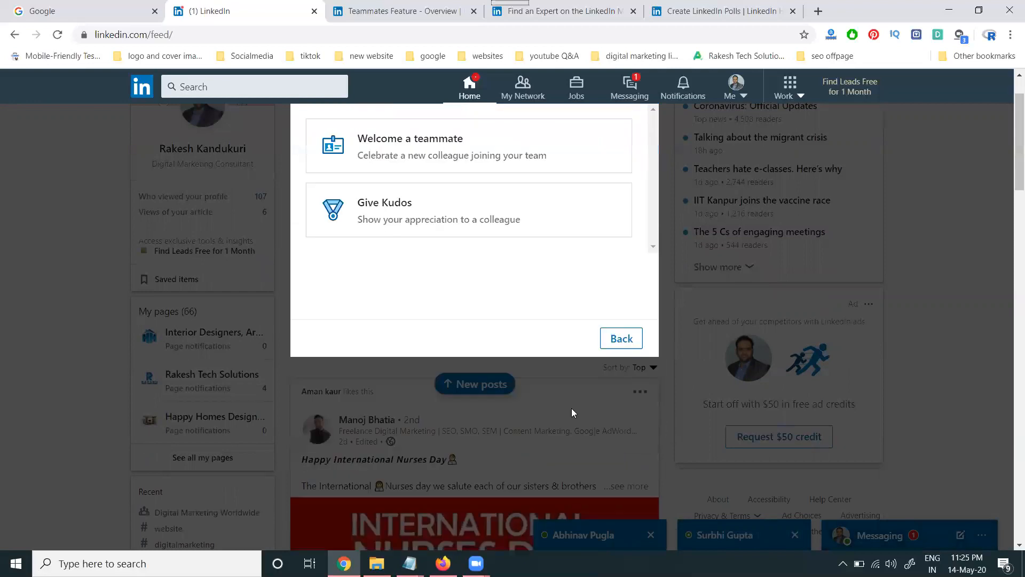
left_click(620, 338)
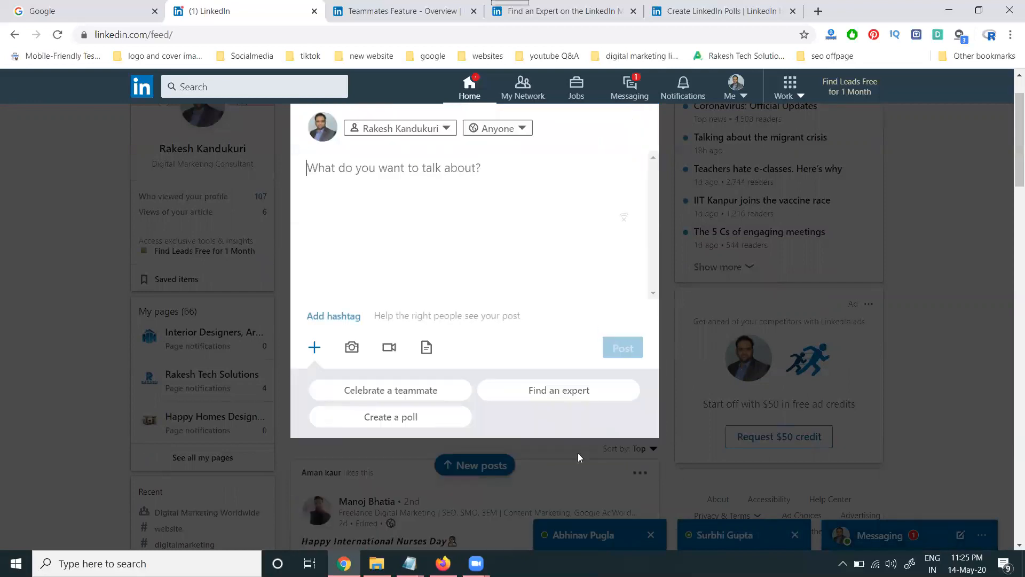
Draft a Find an expert request under Marketing and Digital Marketing, then go back.
left_click(558, 390)
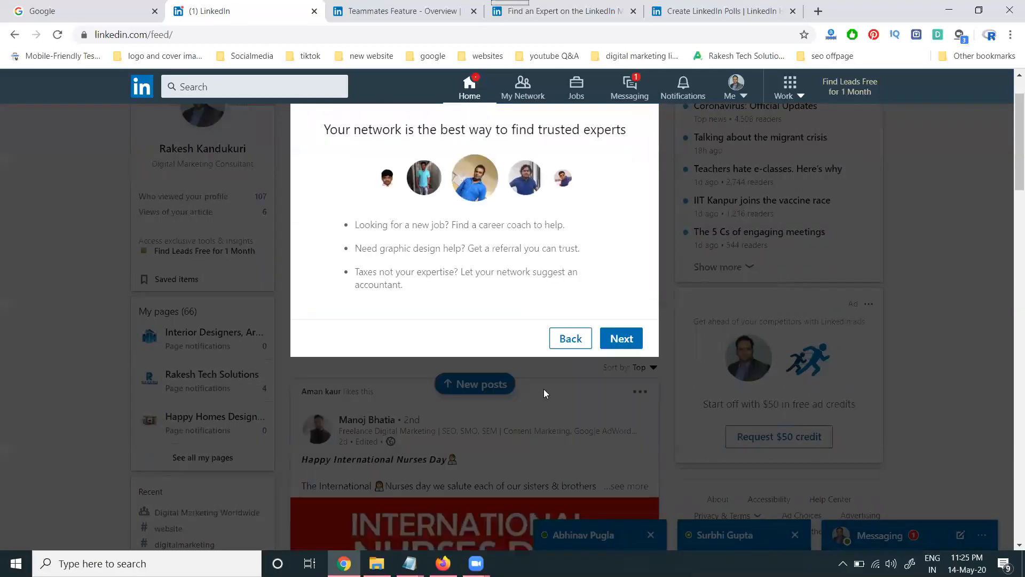
mouse_move(530, 399)
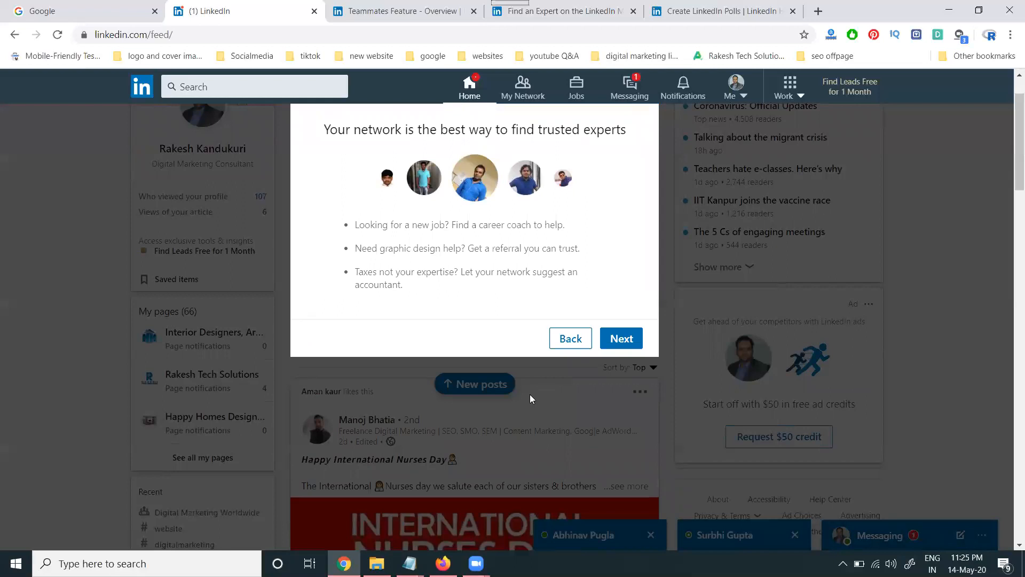
mouse_move(562, 267)
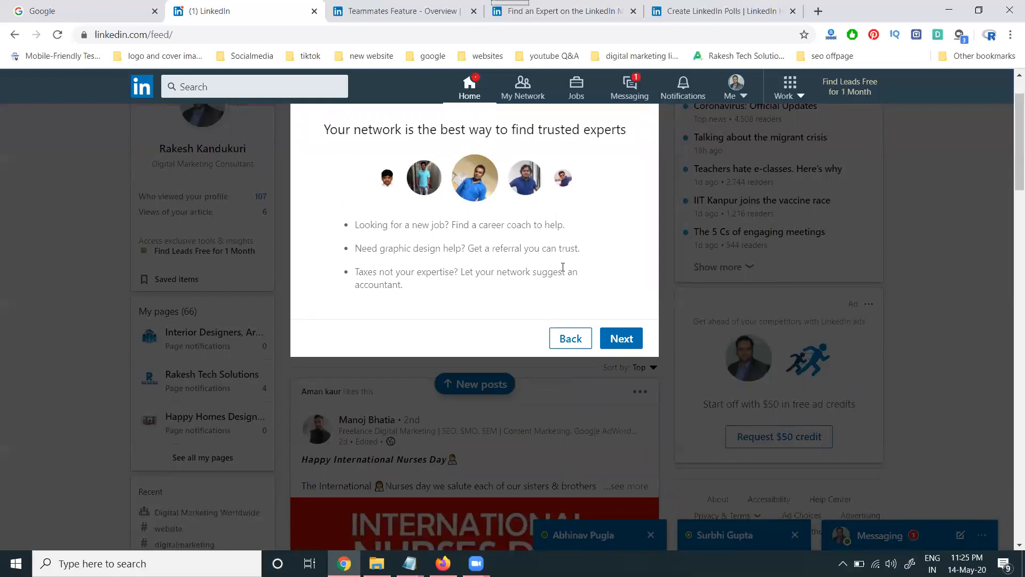
mouse_move(491, 220)
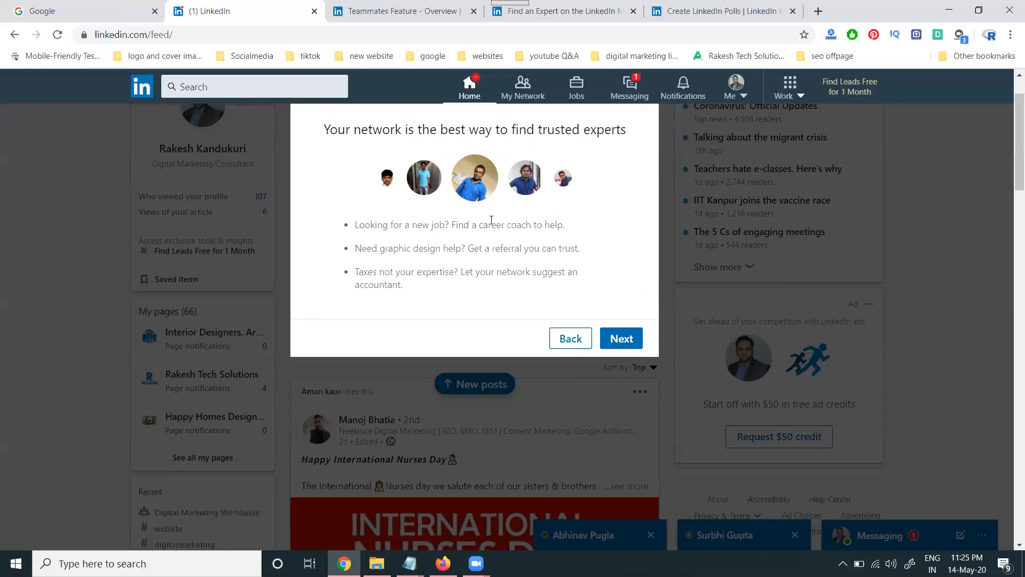
left_click(620, 338)
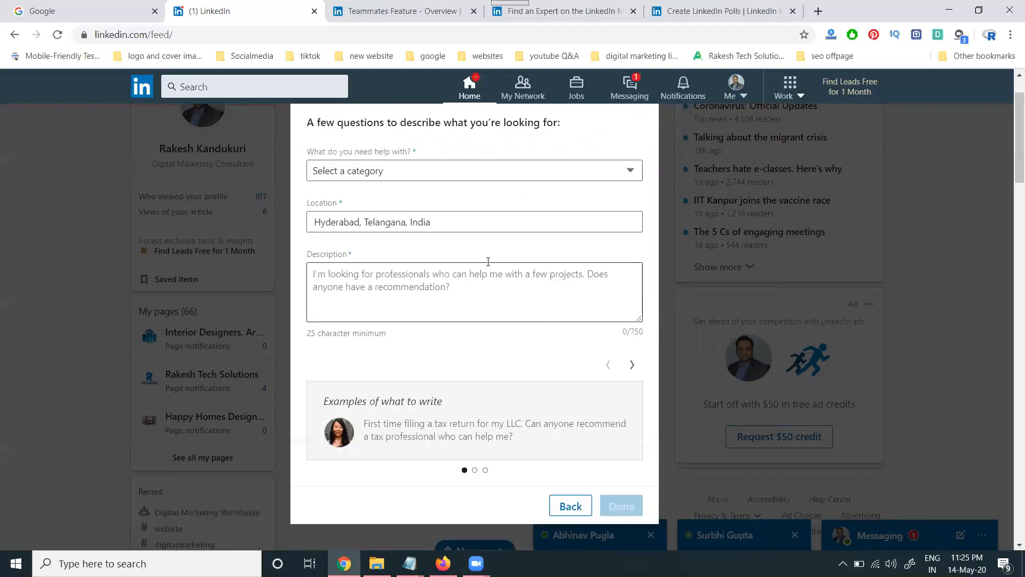
left_click(473, 171)
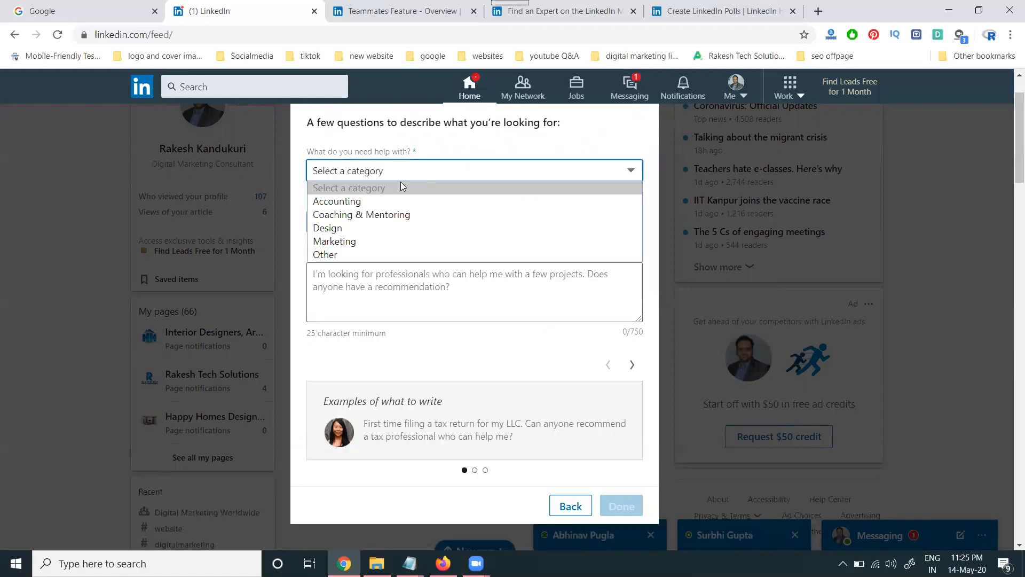
mouse_move(327, 227)
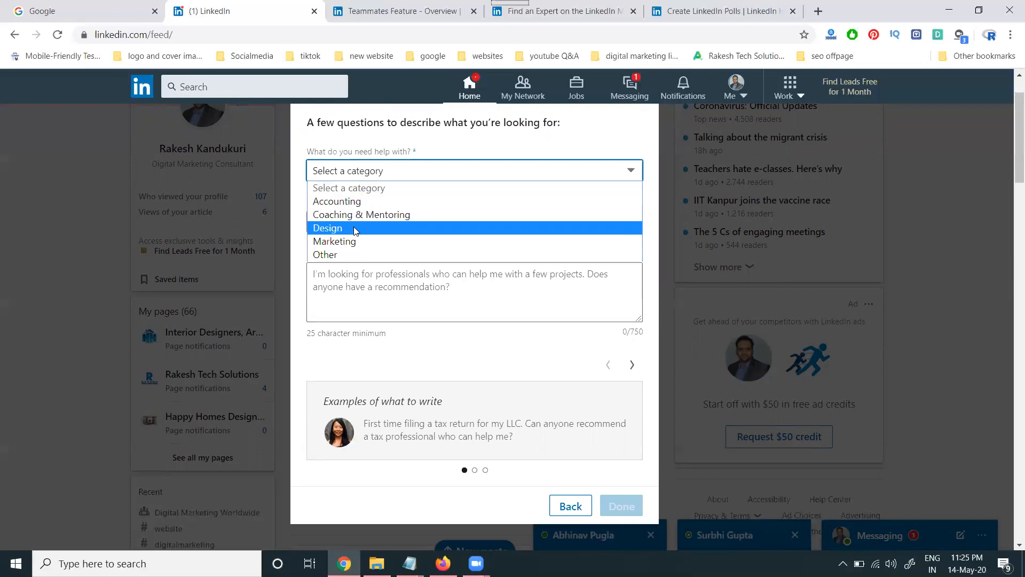
mouse_move(326, 254)
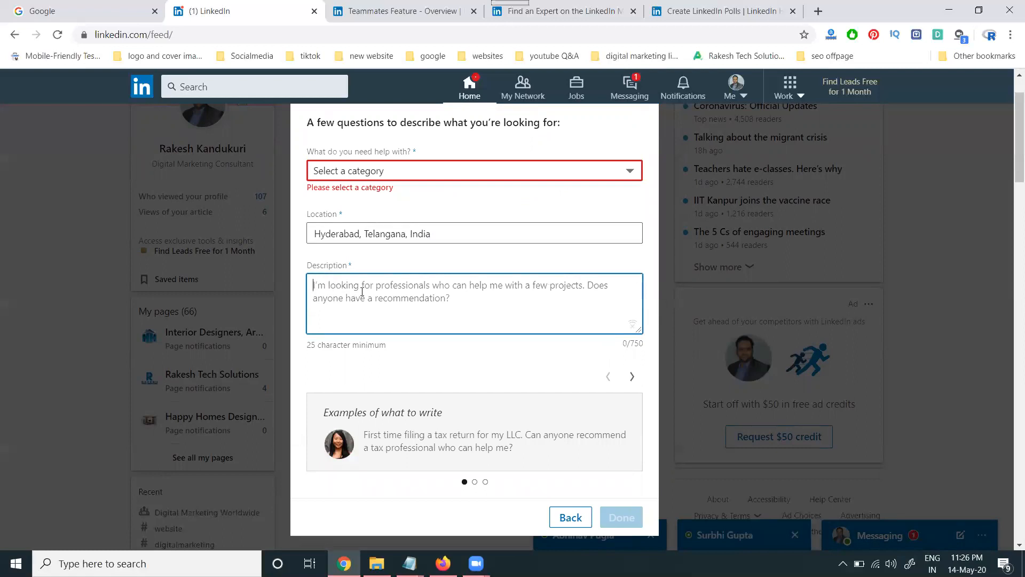
left_click(474, 170)
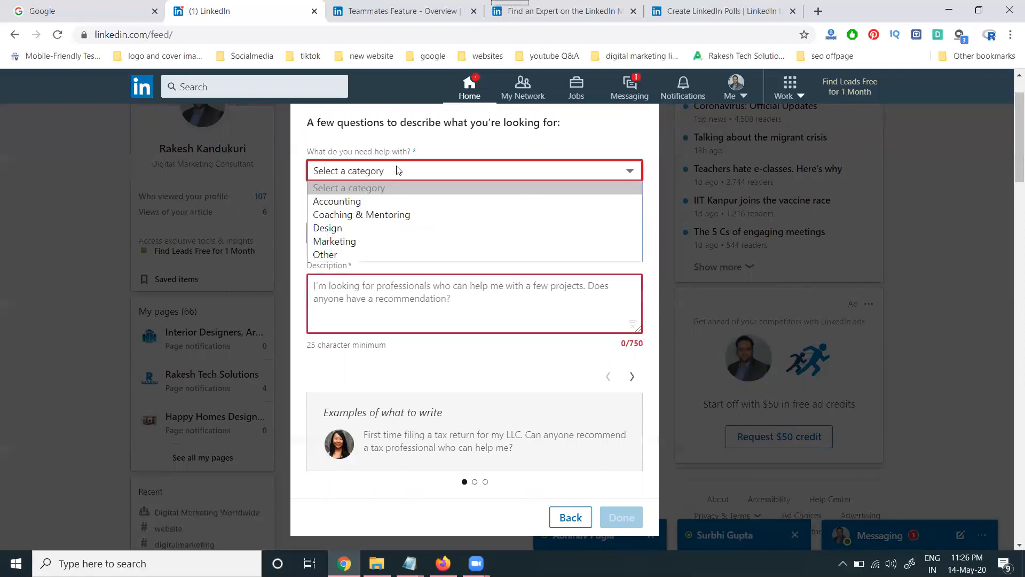
left_click(335, 241)
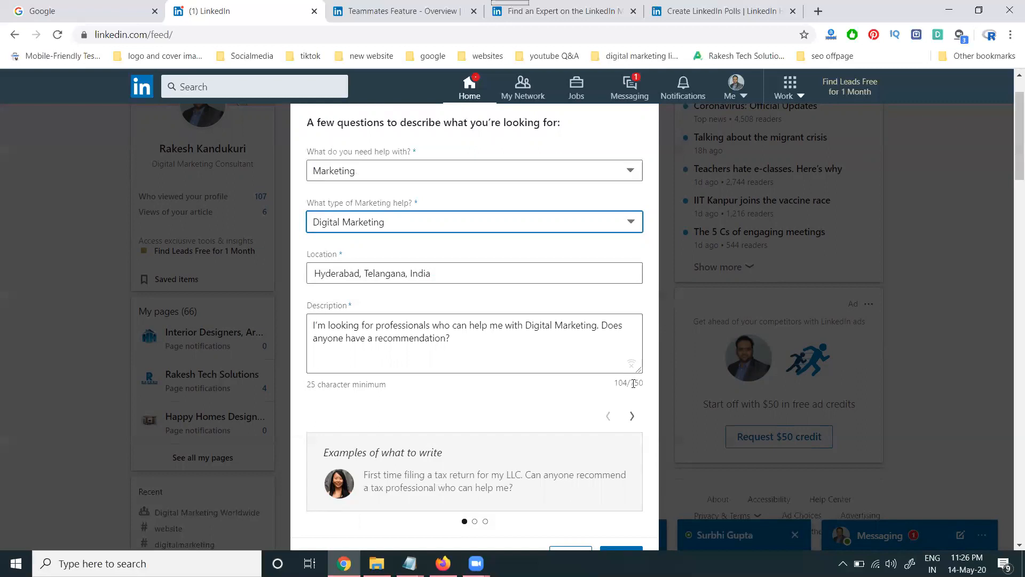
scroll("down", 3)
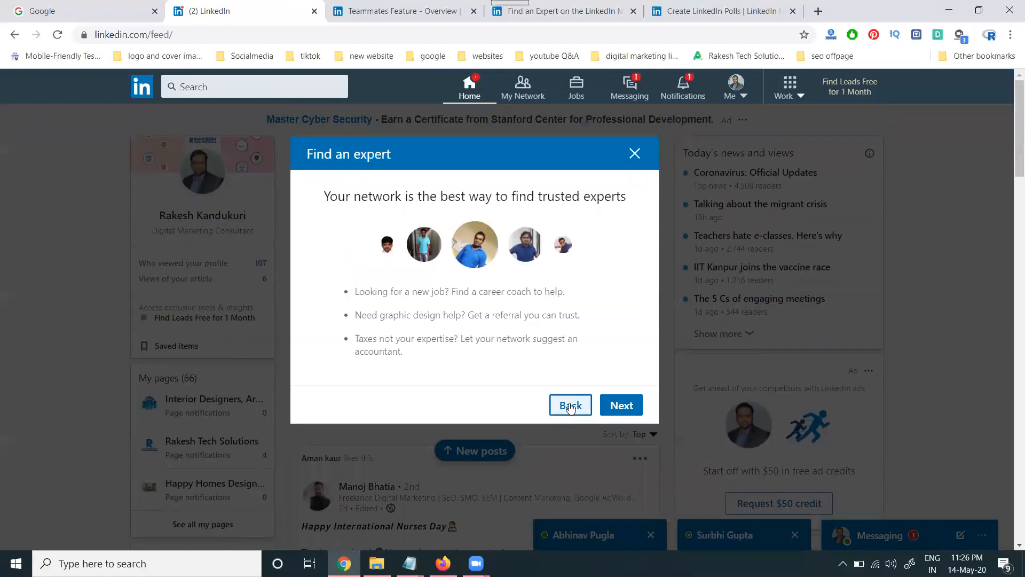
left_click(570, 405)
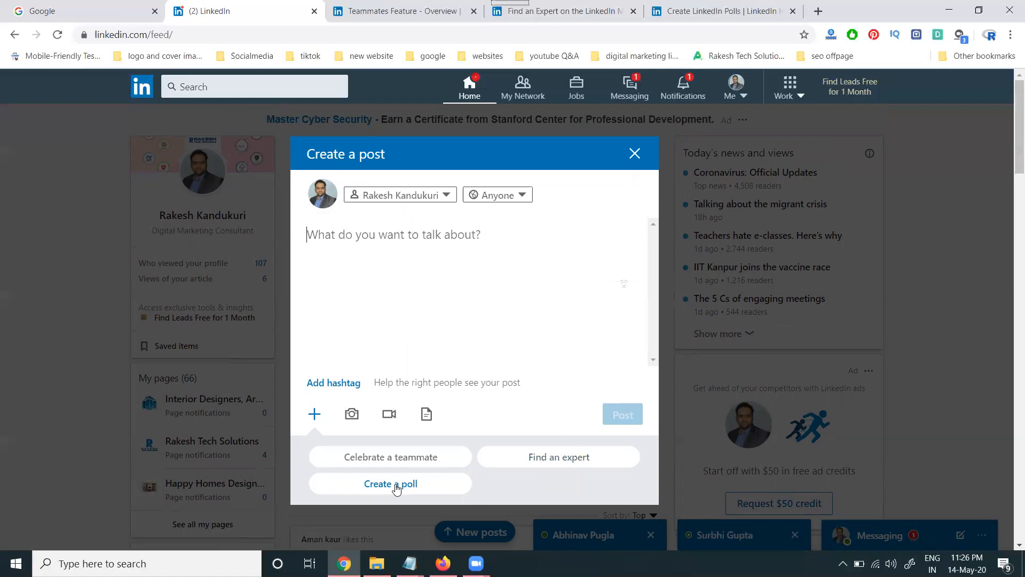
Start a poll, add extra answer options, and keep the duration at 1 week.
left_click(389, 483)
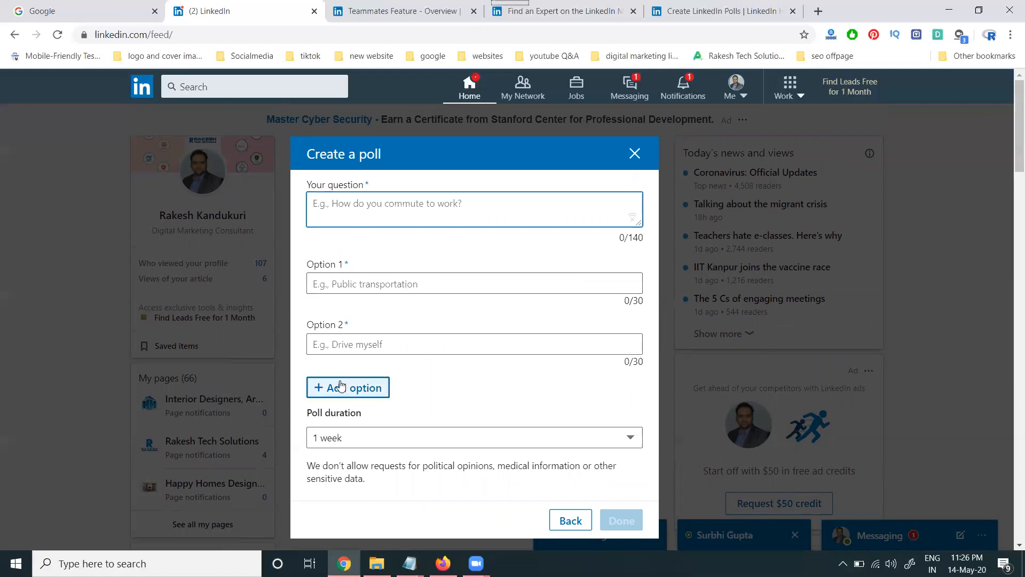
left_click(347, 387)
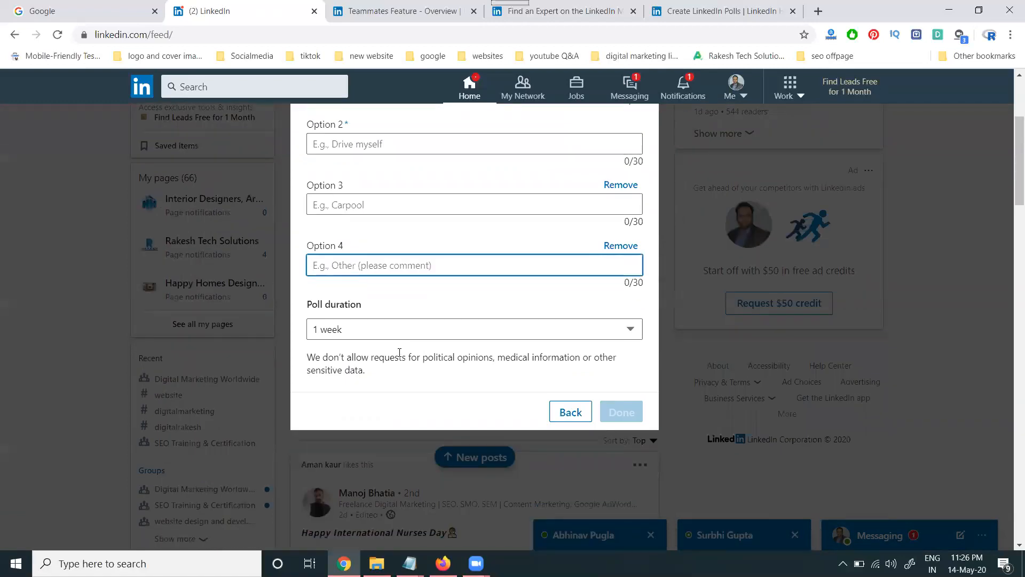
left_click(474, 329)
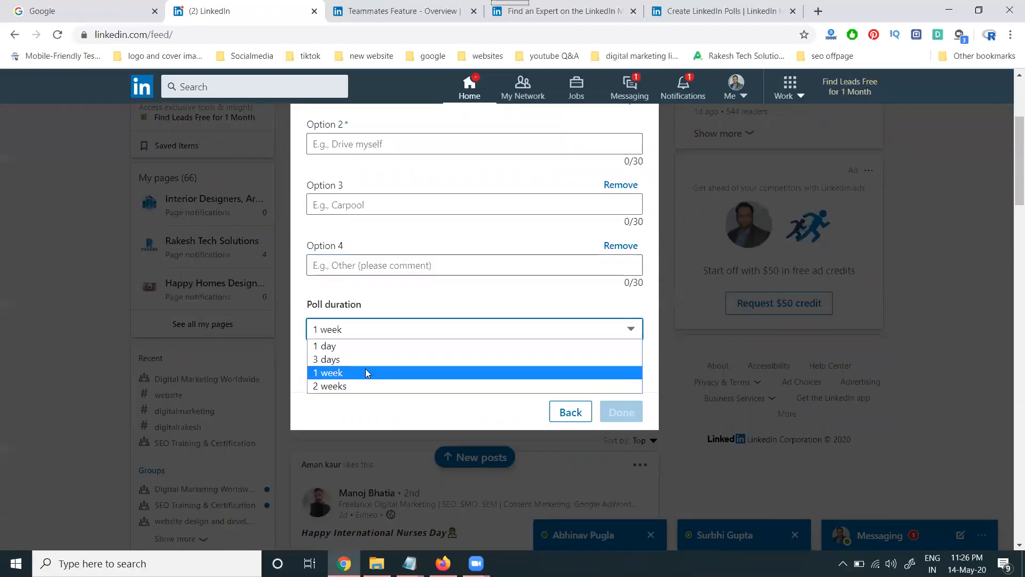
mouse_move(365, 385)
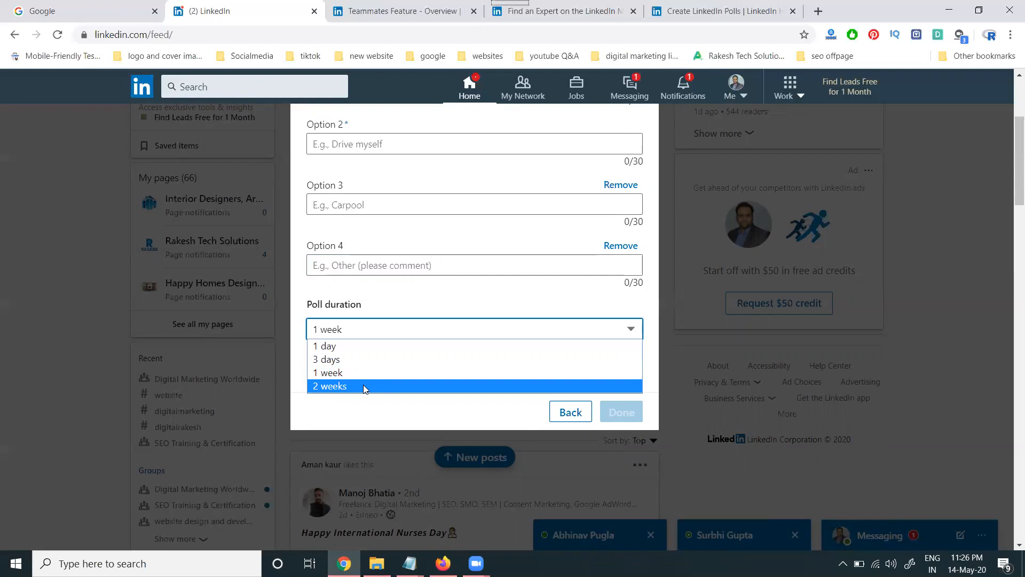
mouse_move(529, 419)
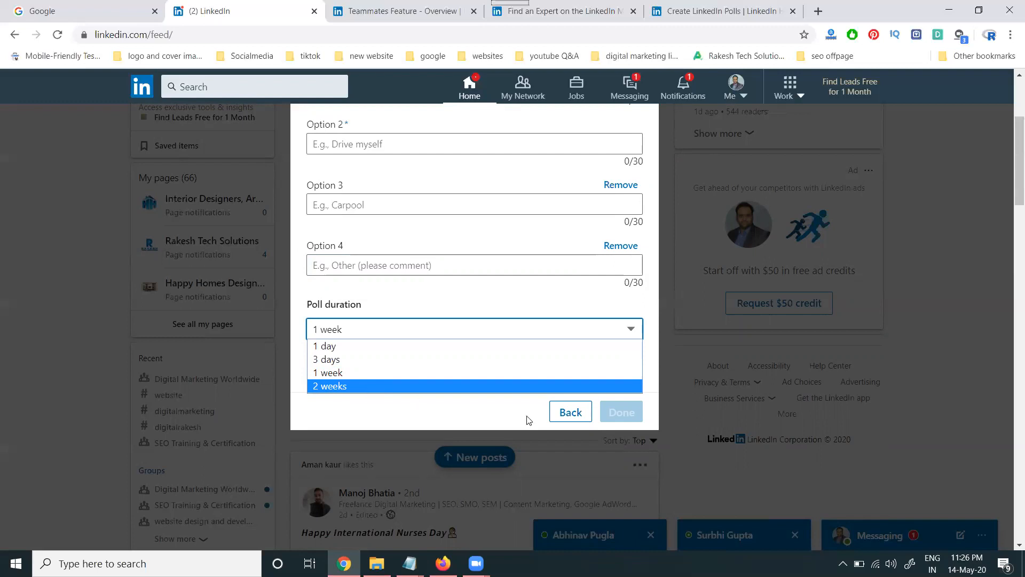
mouse_move(553, 390)
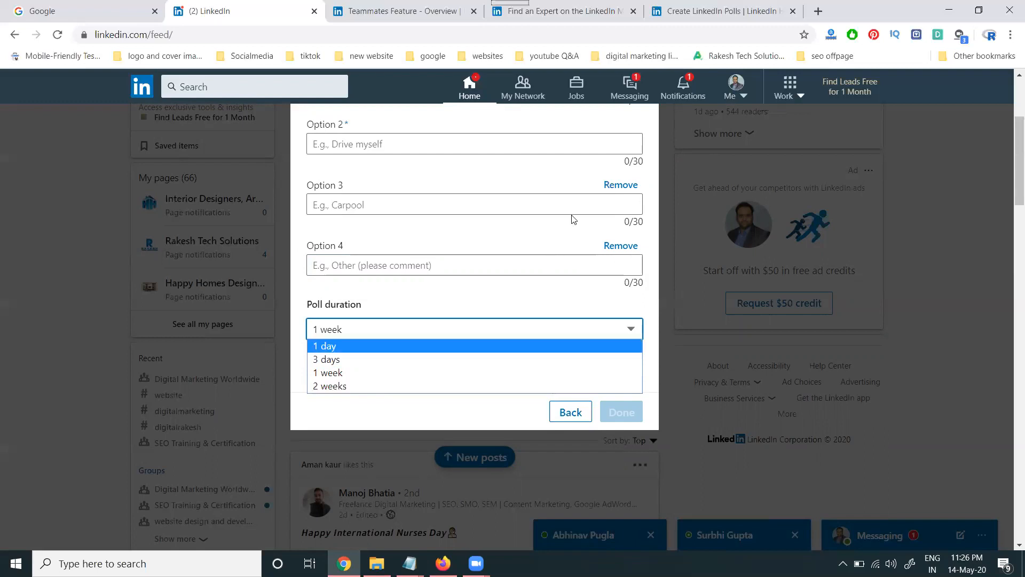
left_click(327, 373)
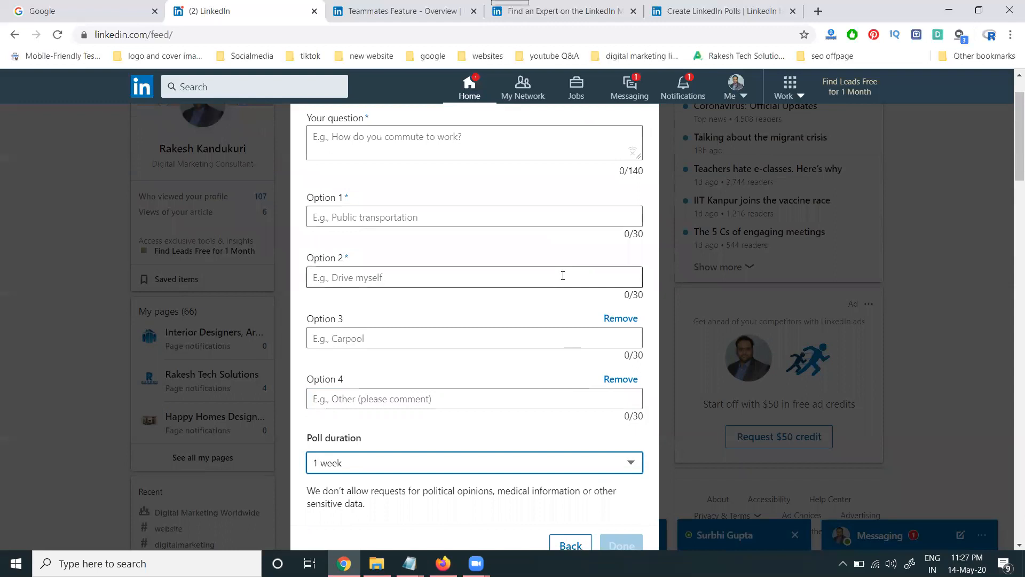
mouse_move(620, 318)
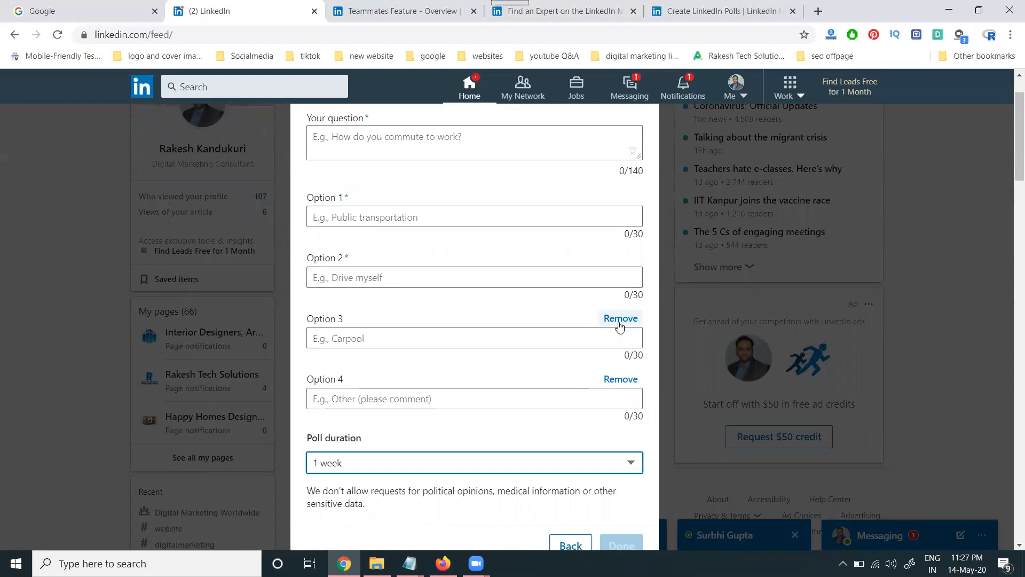
Remove the extra poll options, return to the post, and view the Teammates Feature help article.
left_click(620, 317)
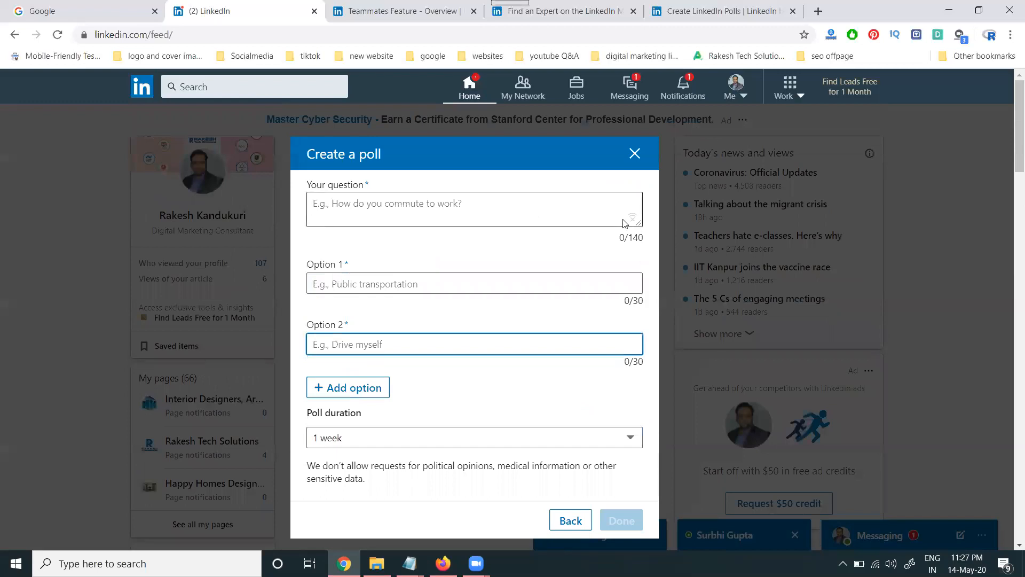
scroll("down", 3)
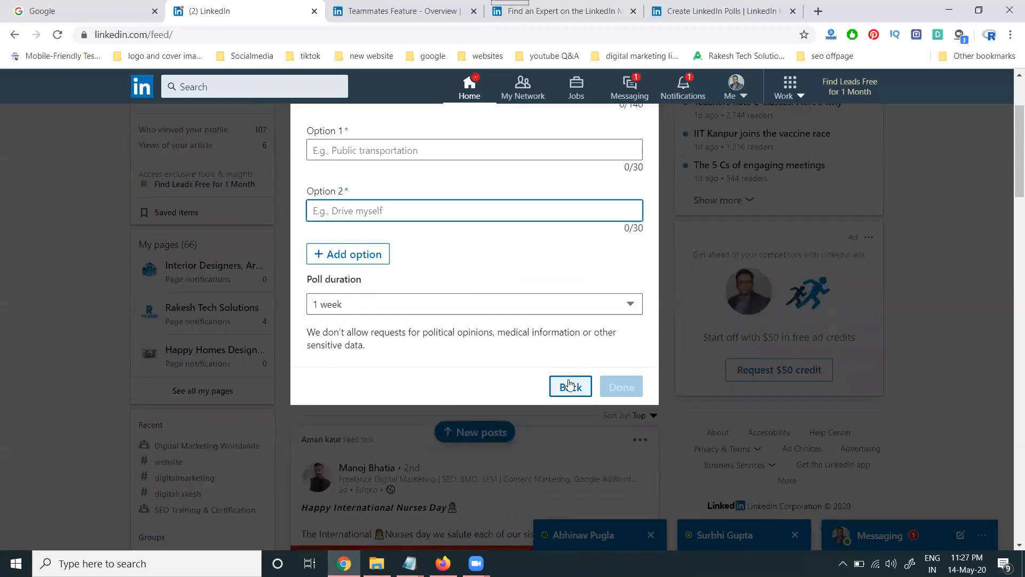
left_click(569, 387)
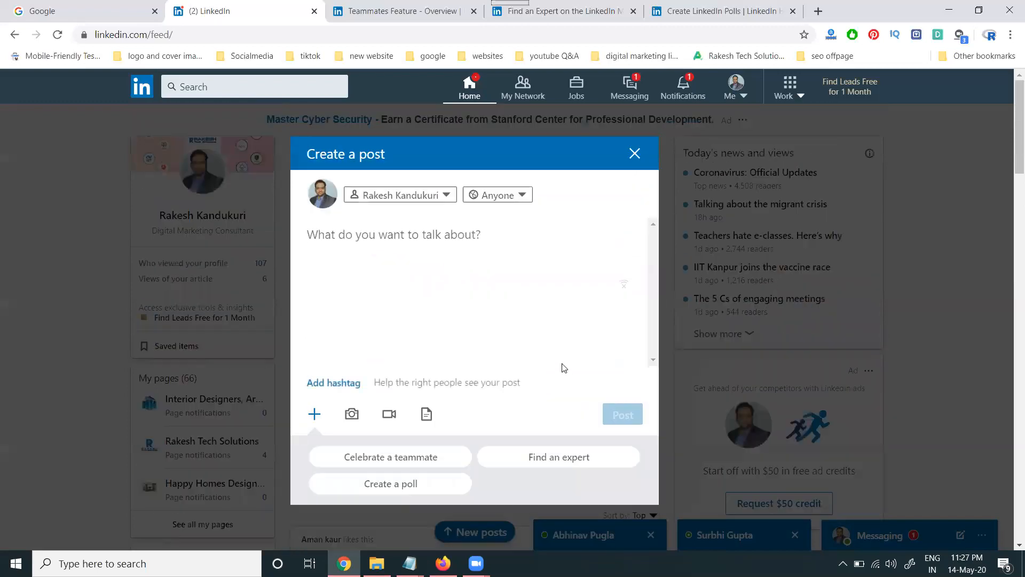
left_click(399, 12)
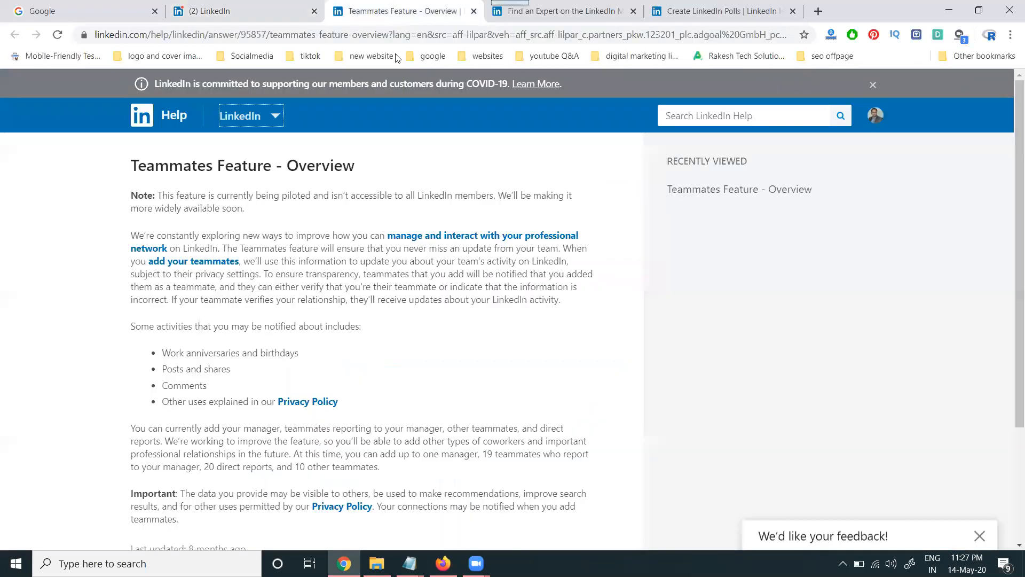
Scroll Teammates Feature, then view the Find an Expert and Create LinkedIn Polls articles.
scroll("down", 3)
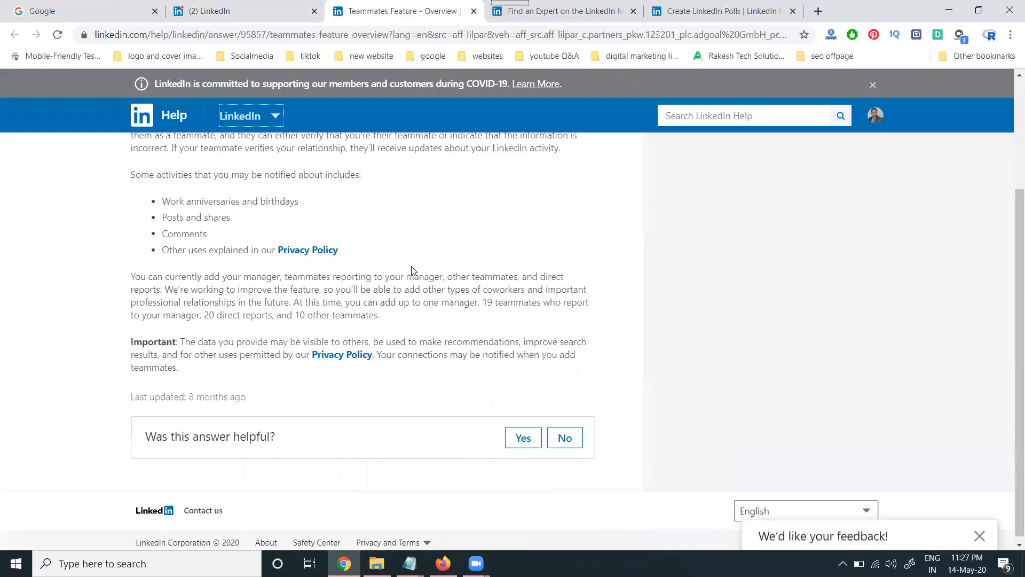
scroll("down", 3)
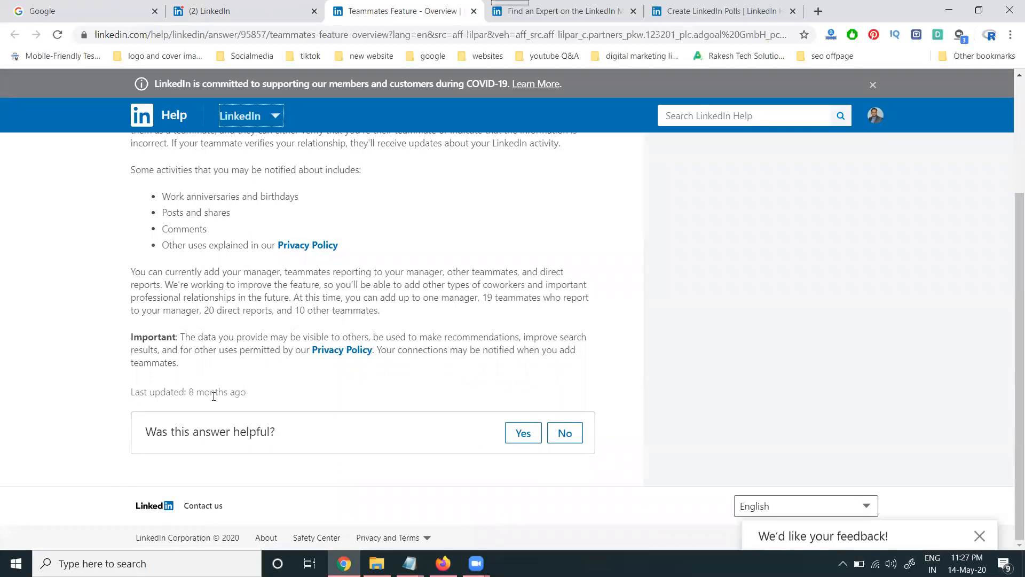
mouse_move(341, 350)
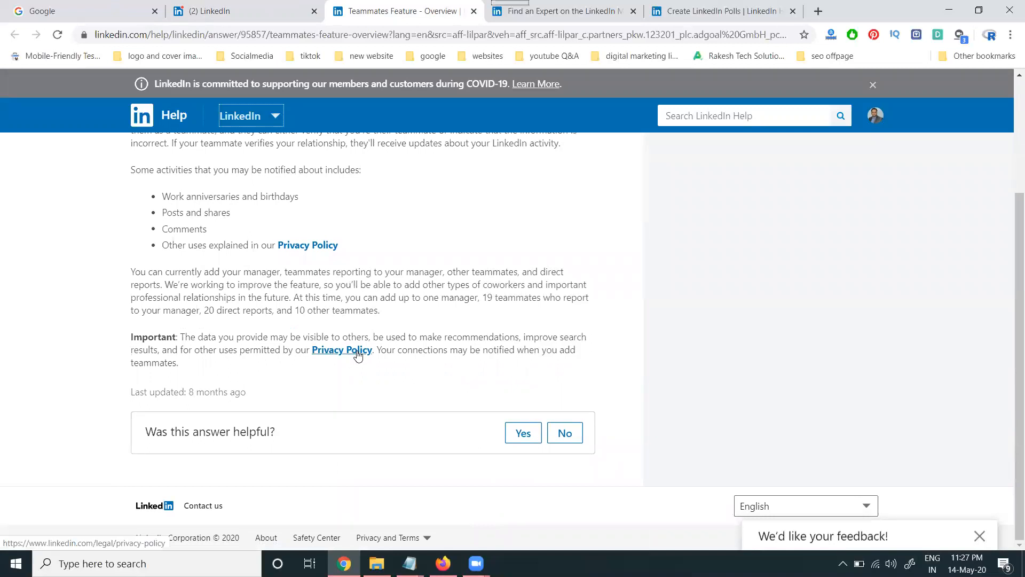
left_click(559, 11)
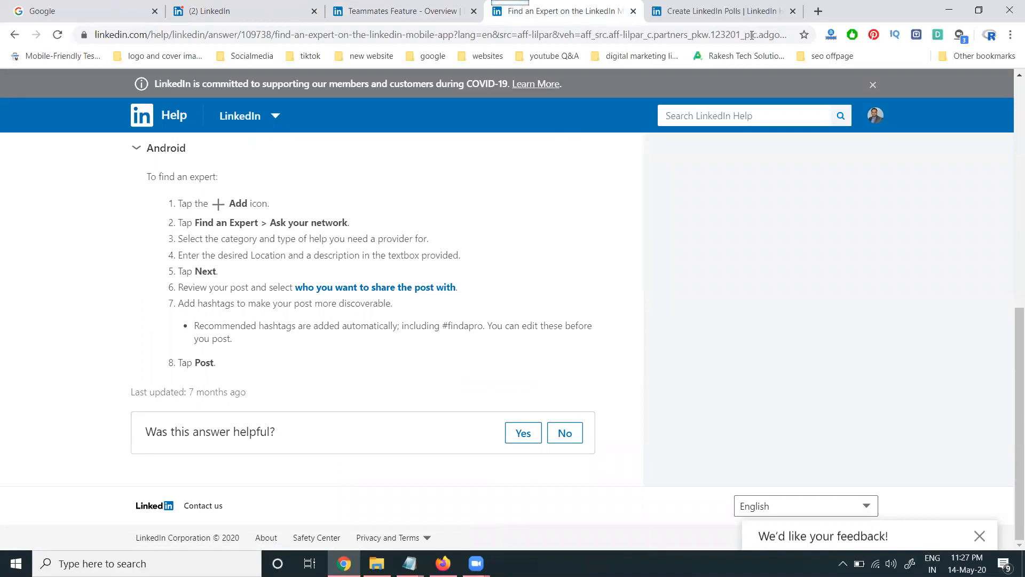
left_click(719, 11)
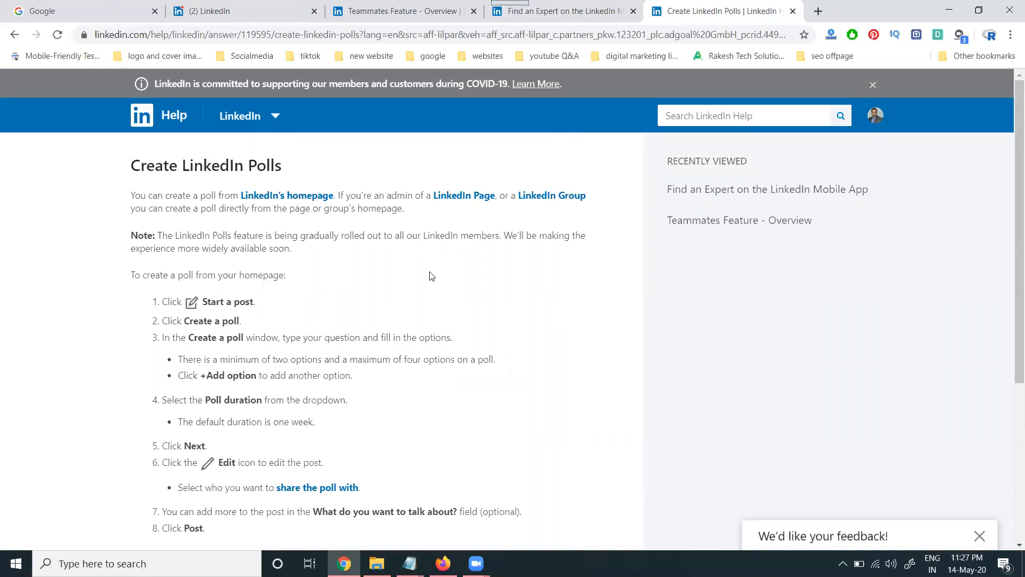
scroll("down", 3)
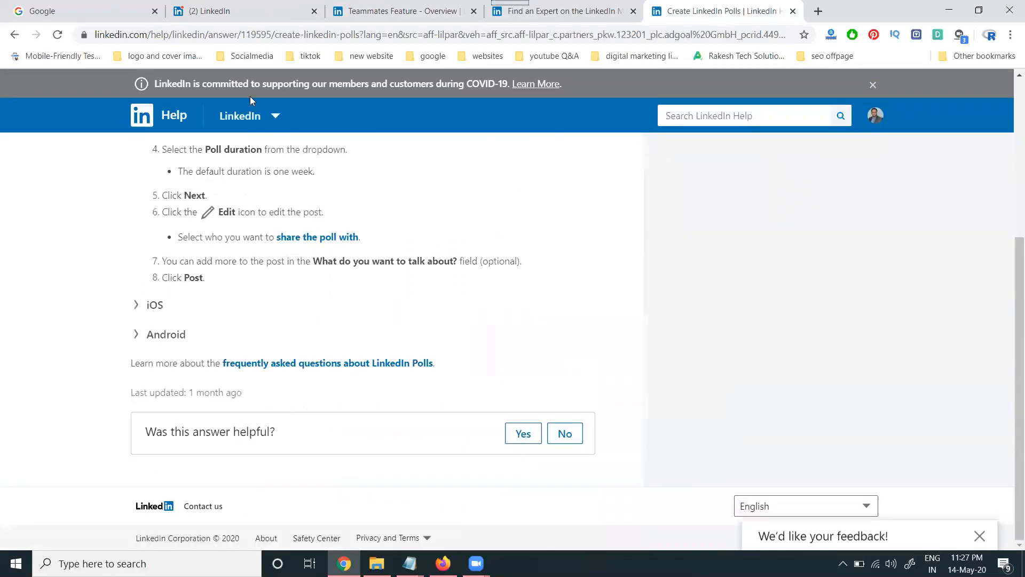
mouse_move(242, 12)
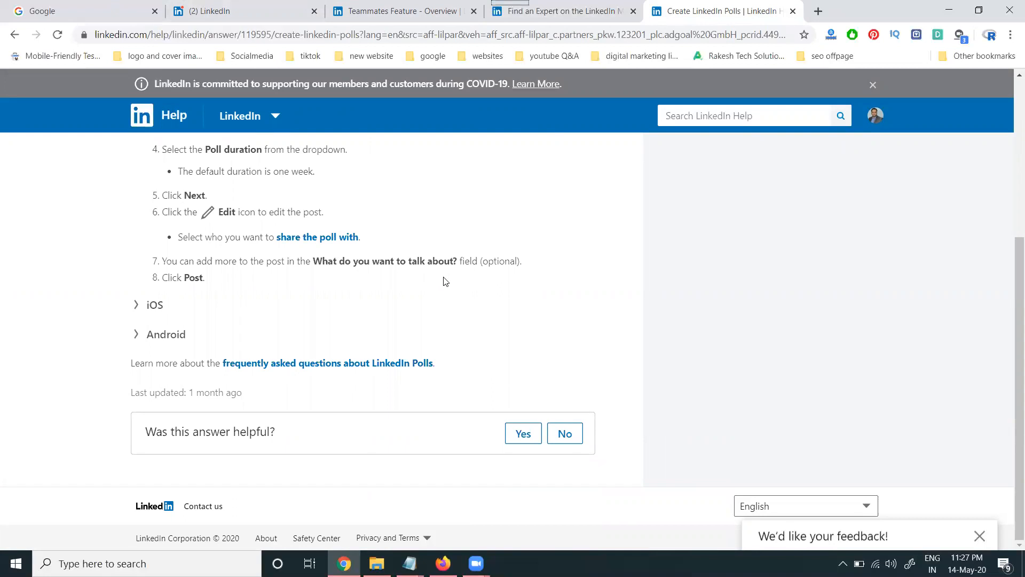
mouse_move(219, 11)
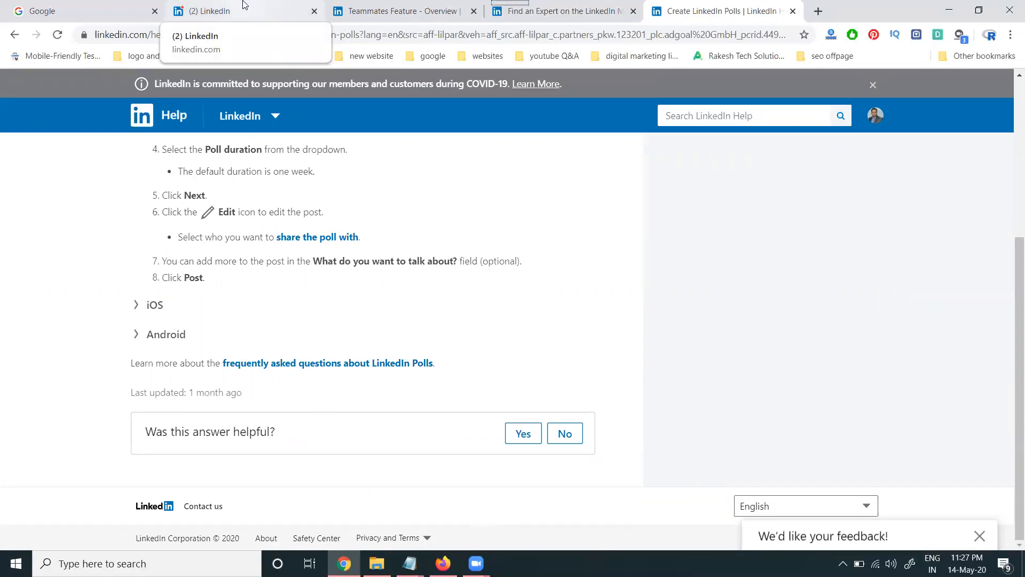
Return to the LinkedIn home feed tab and open a new empty post composer.
left_click(229, 12)
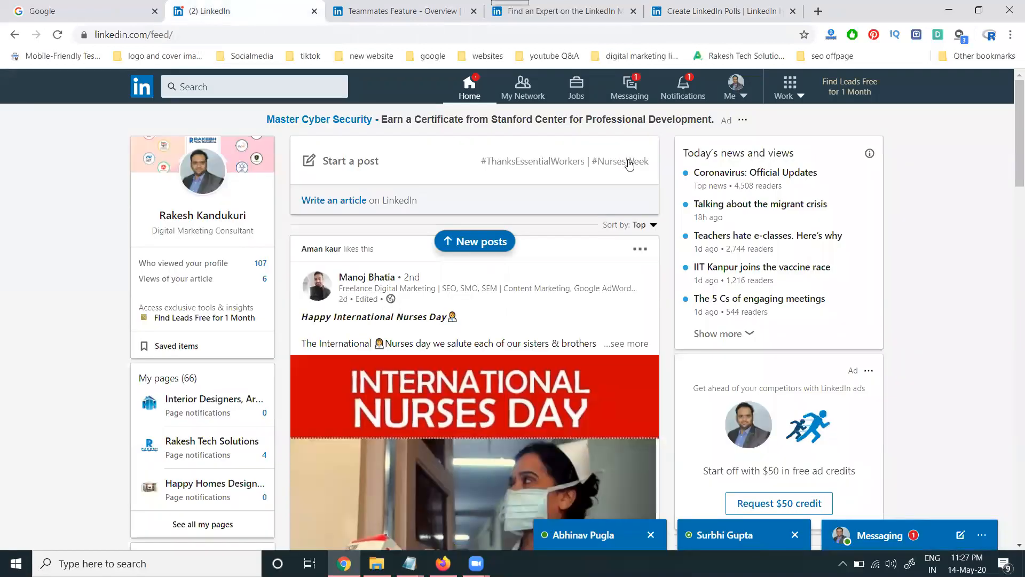
mouse_move(350, 161)
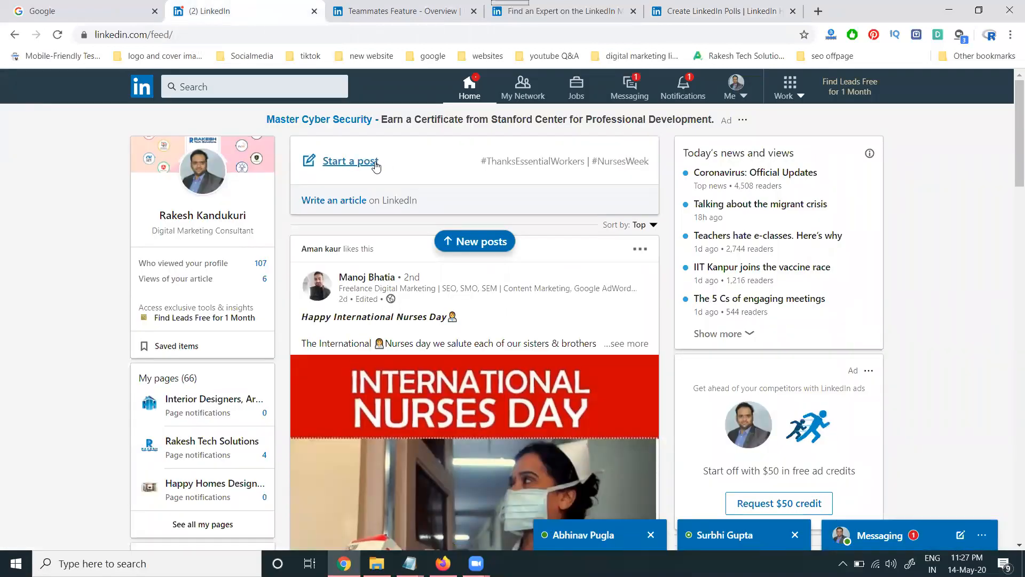
mouse_move(367, 172)
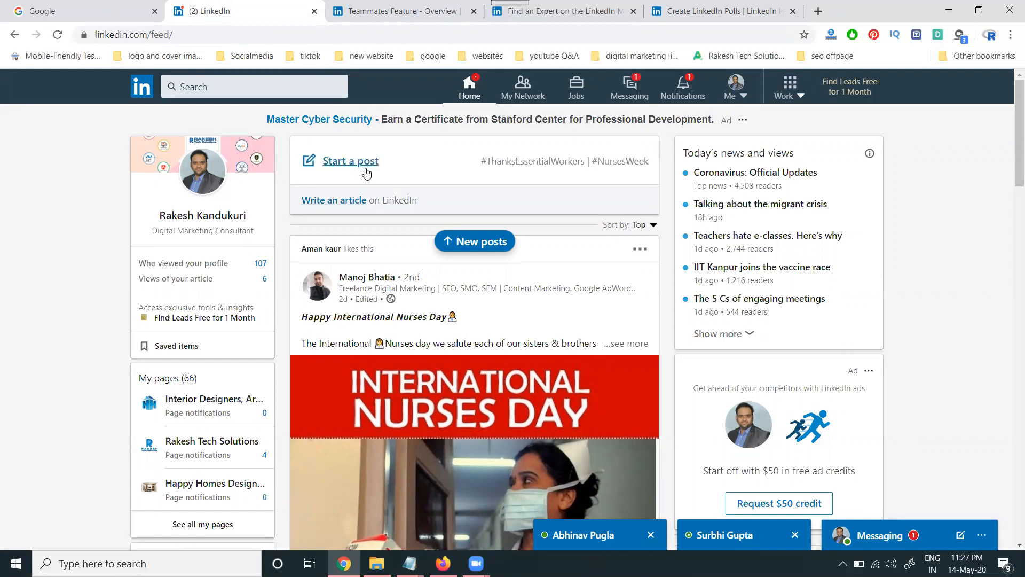
left_click(350, 160)
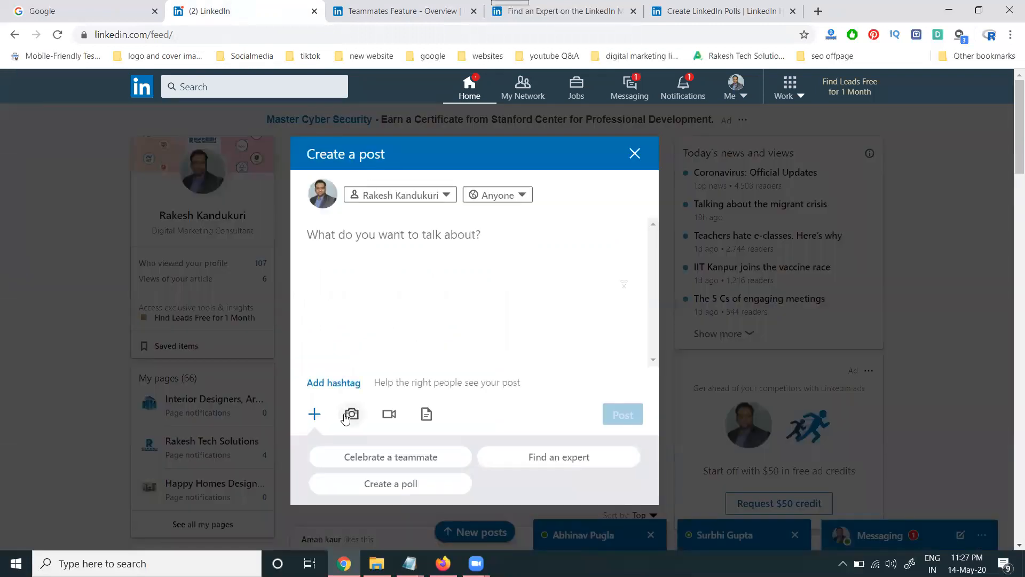
mouse_move(422, 419)
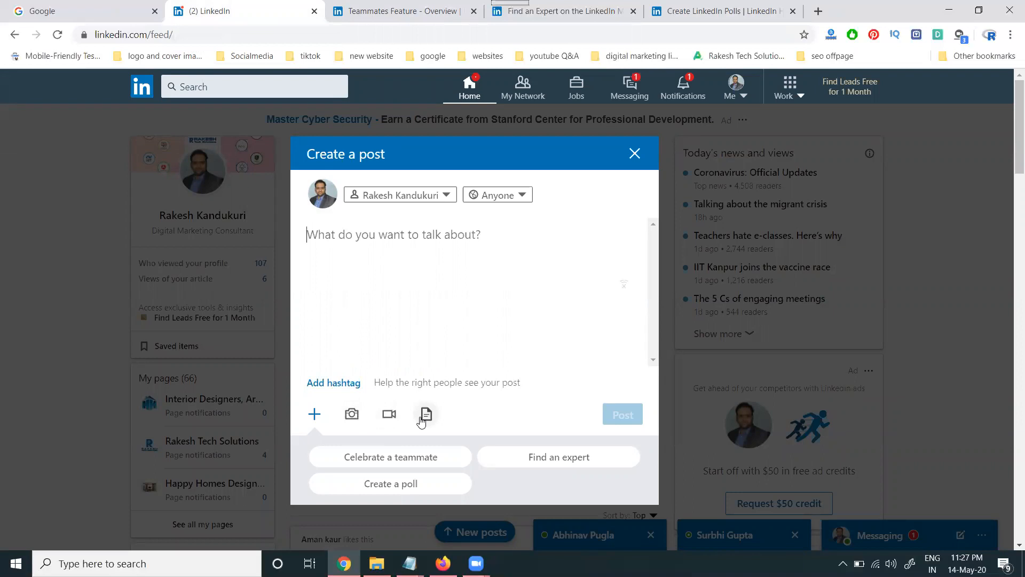
mouse_move(390, 457)
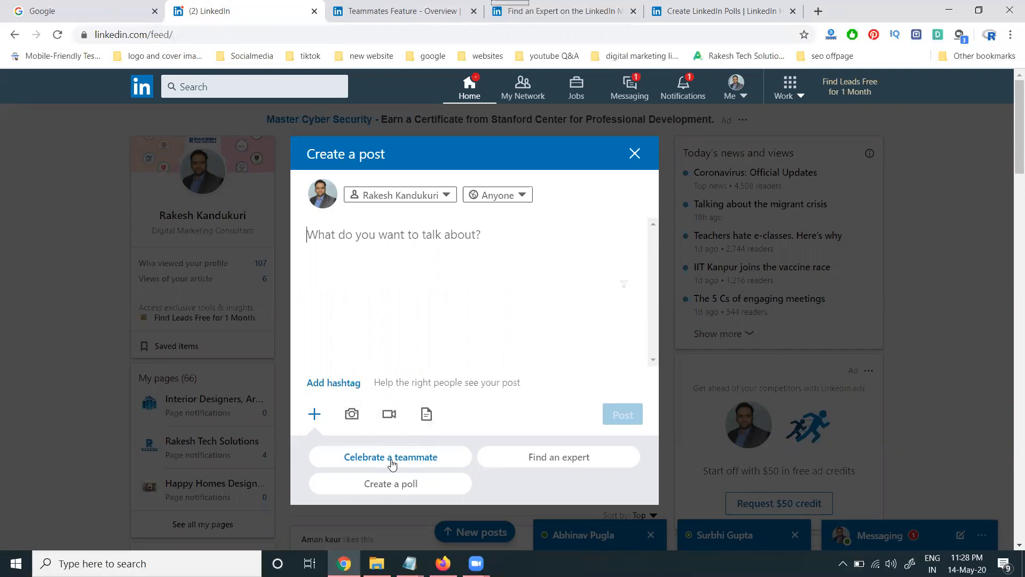
mouse_move(392, 480)
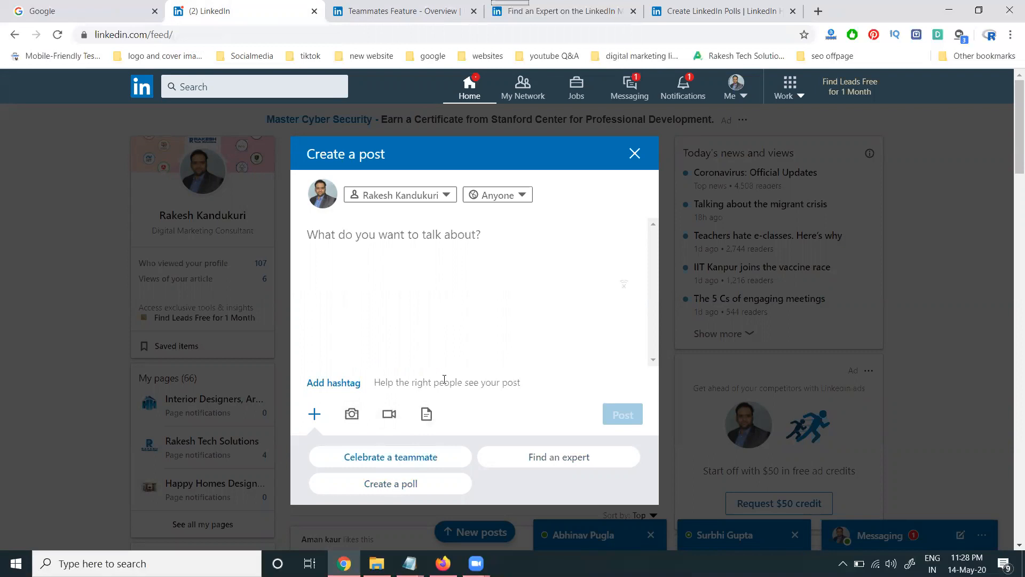
mouse_move(445, 367)
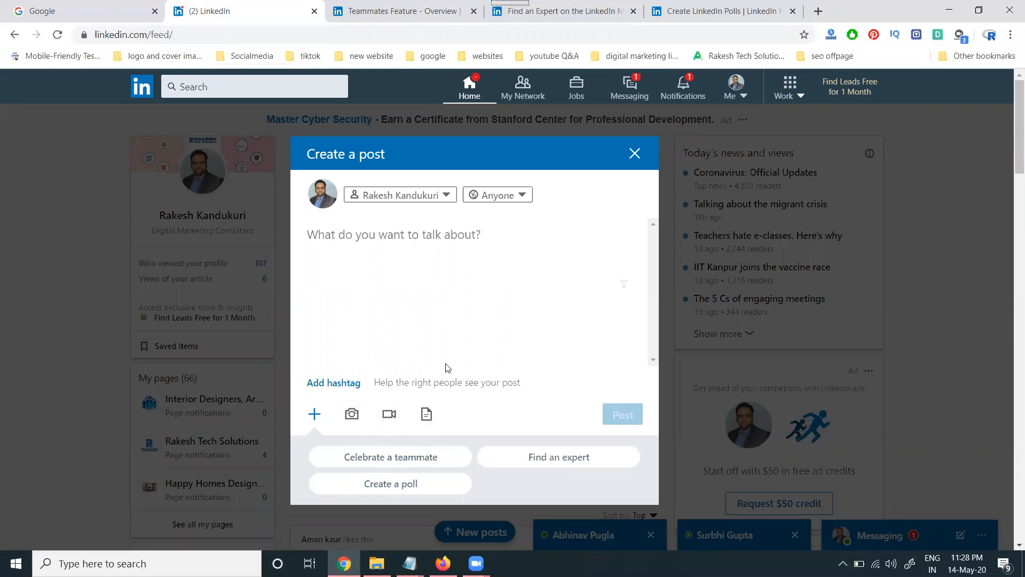
mouse_move(530, 399)
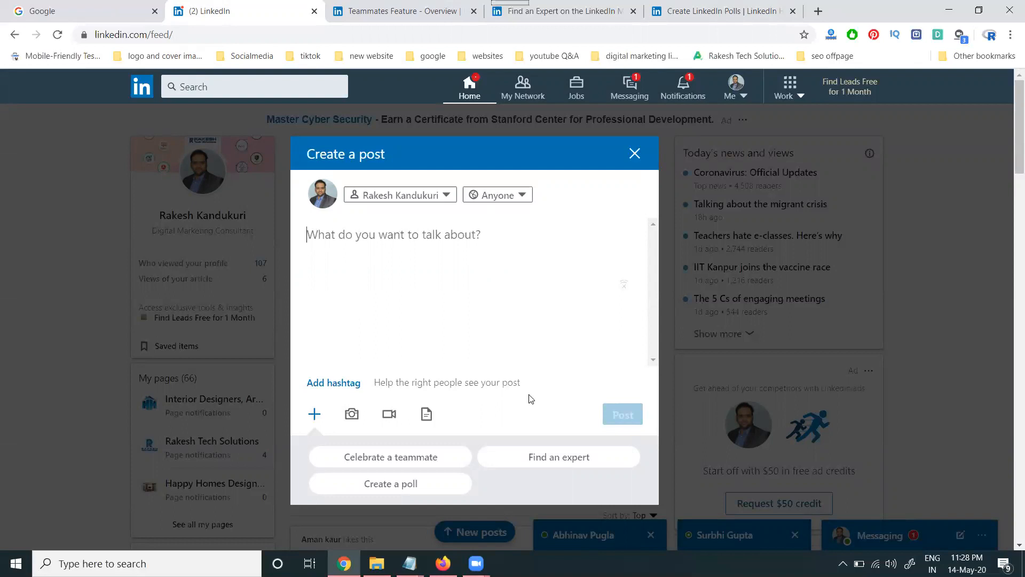
mouse_move(558, 457)
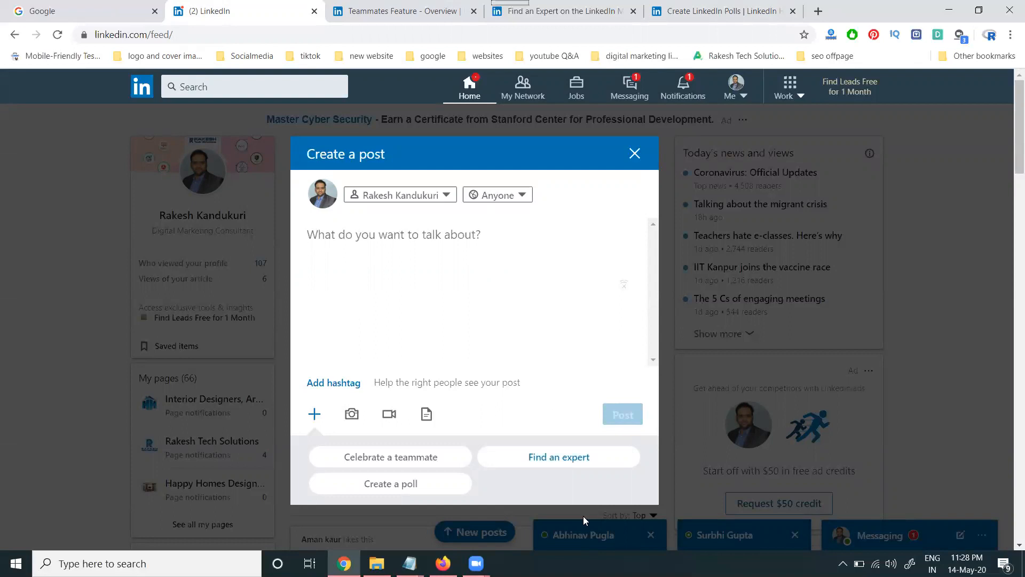